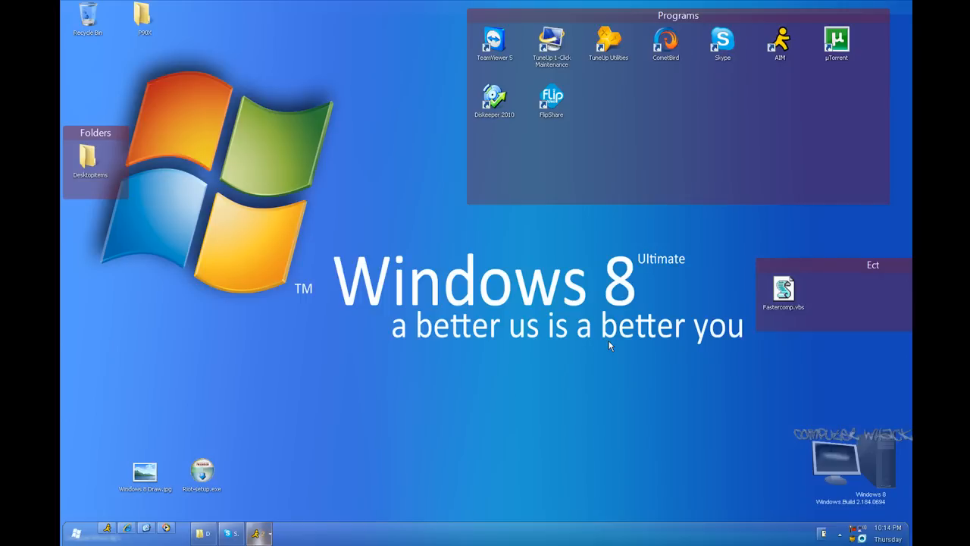
mouse_move(294, 273)
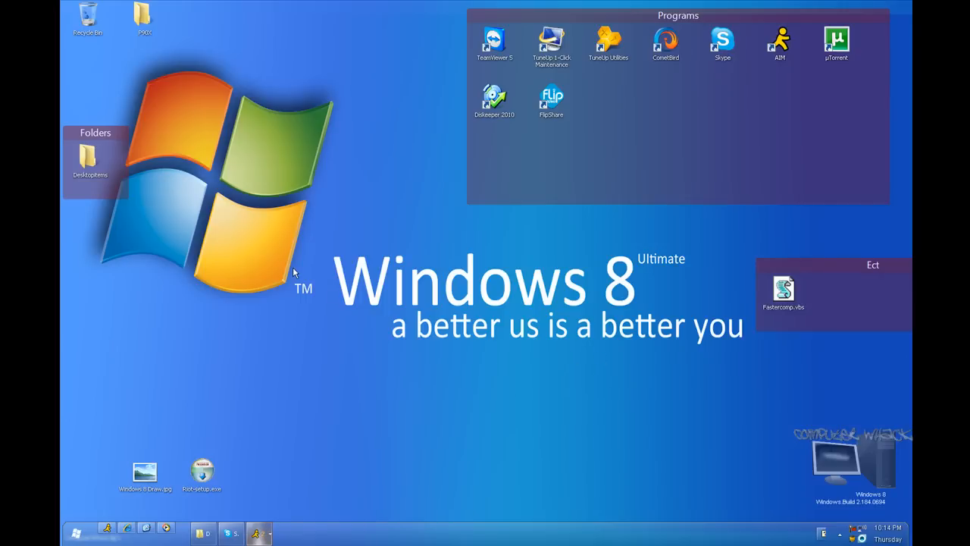
mouse_move(295, 301)
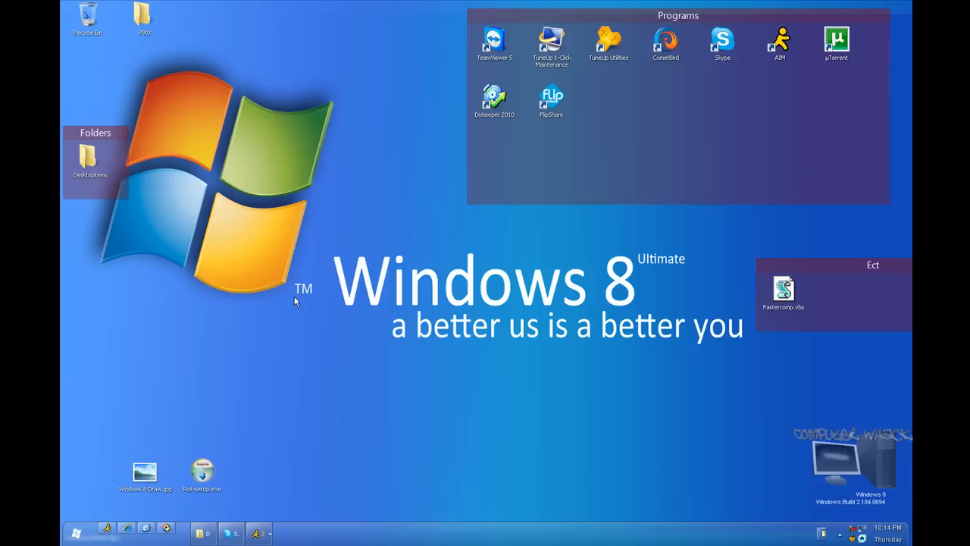
mouse_move(308, 323)
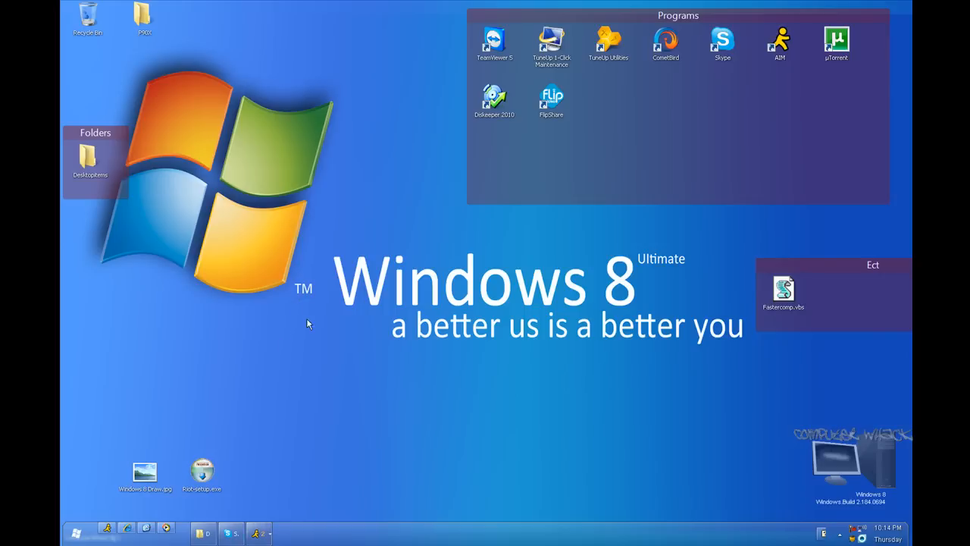
mouse_move(702, 419)
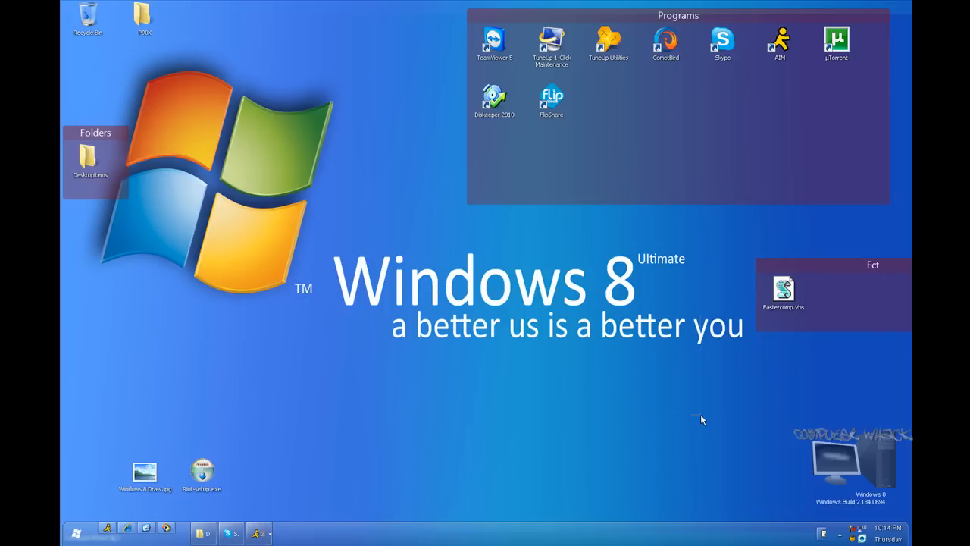
mouse_move(600, 443)
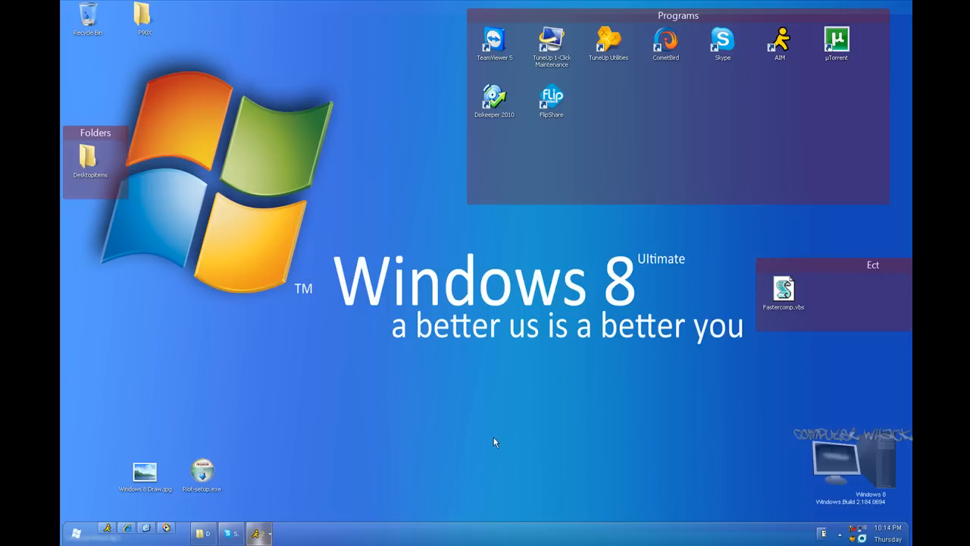
mouse_move(466, 446)
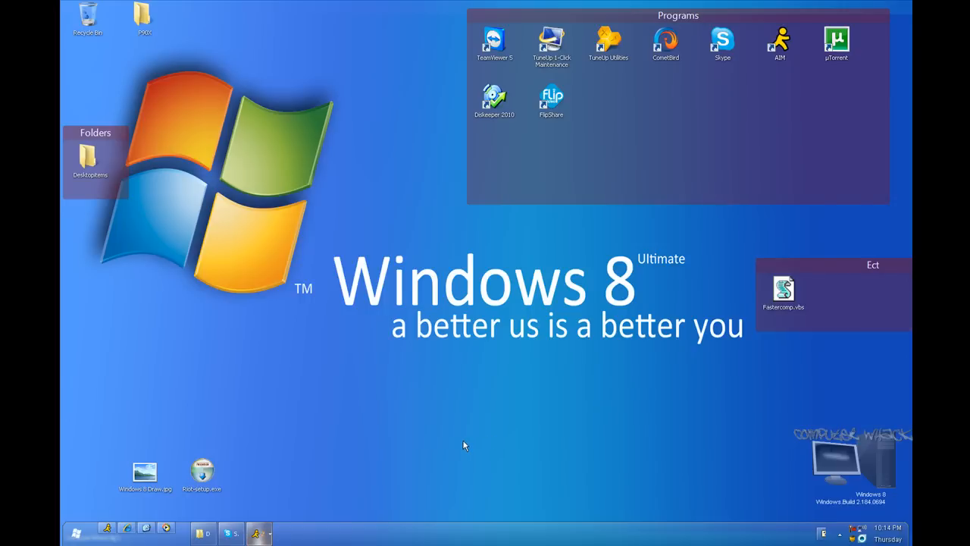
mouse_move(445, 452)
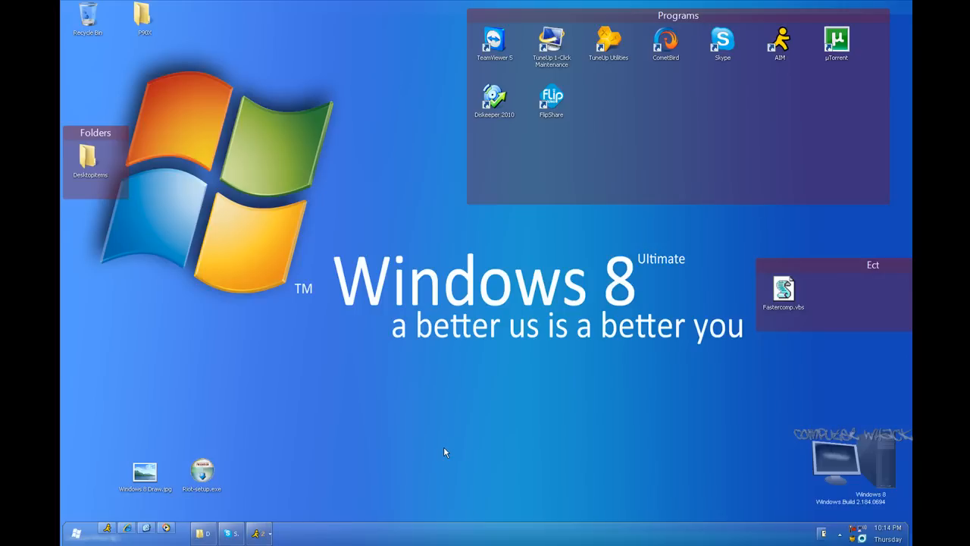
mouse_move(396, 471)
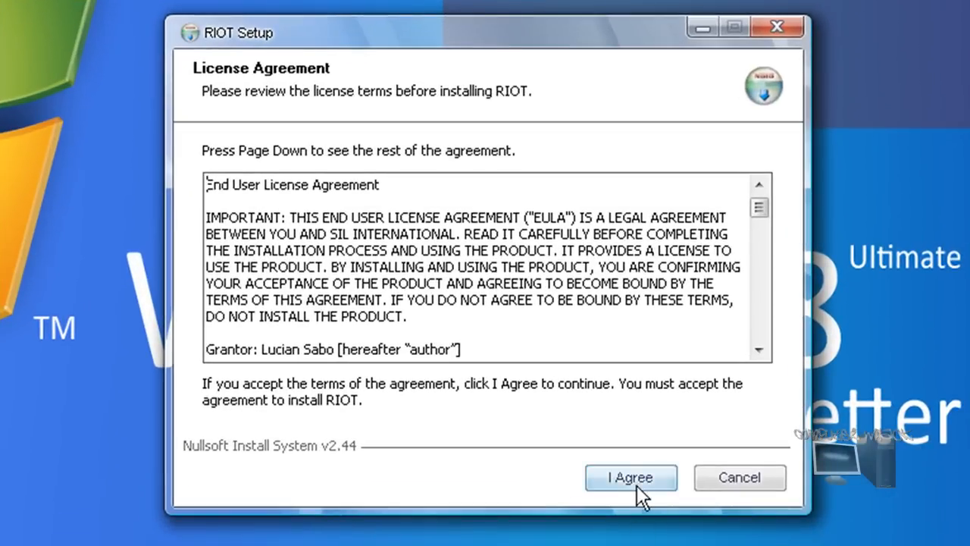
Step: Accept the license, install RIOT to C:\Program Files\Riot with details shown, and close the installer
click(631, 477)
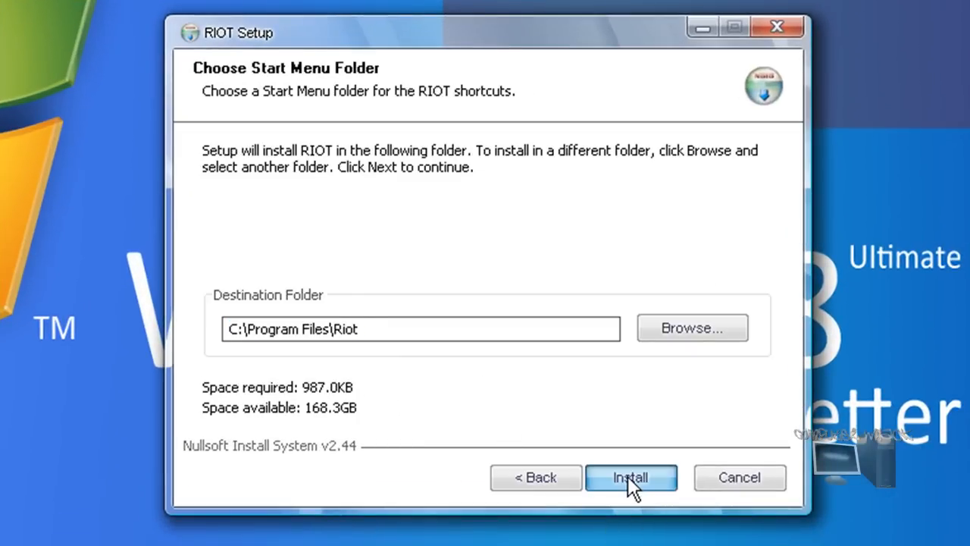
click(631, 478)
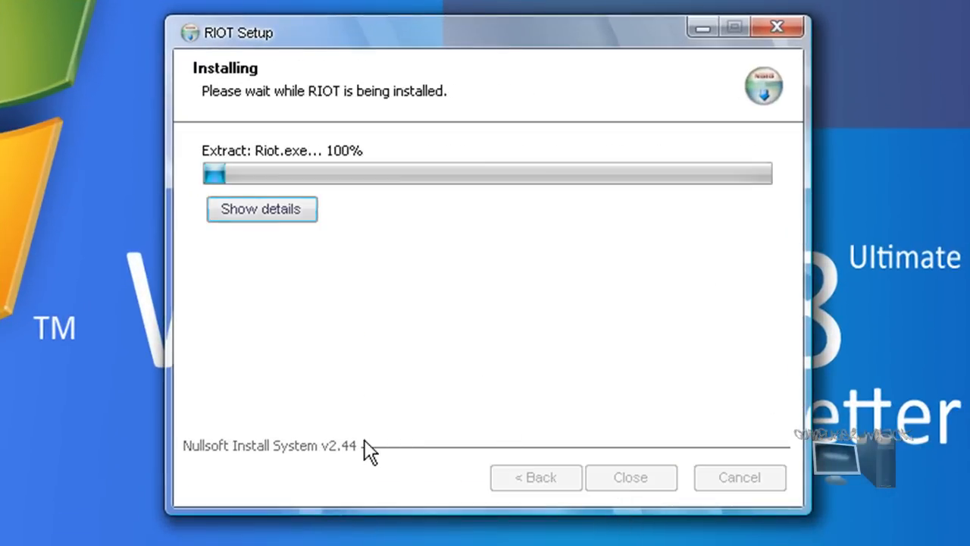
click(261, 208)
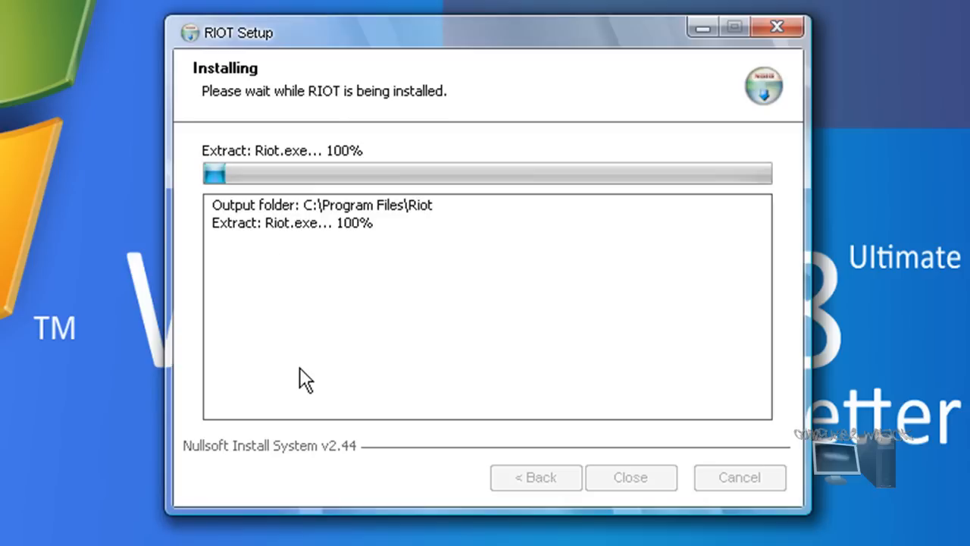
mouse_move(263, 511)
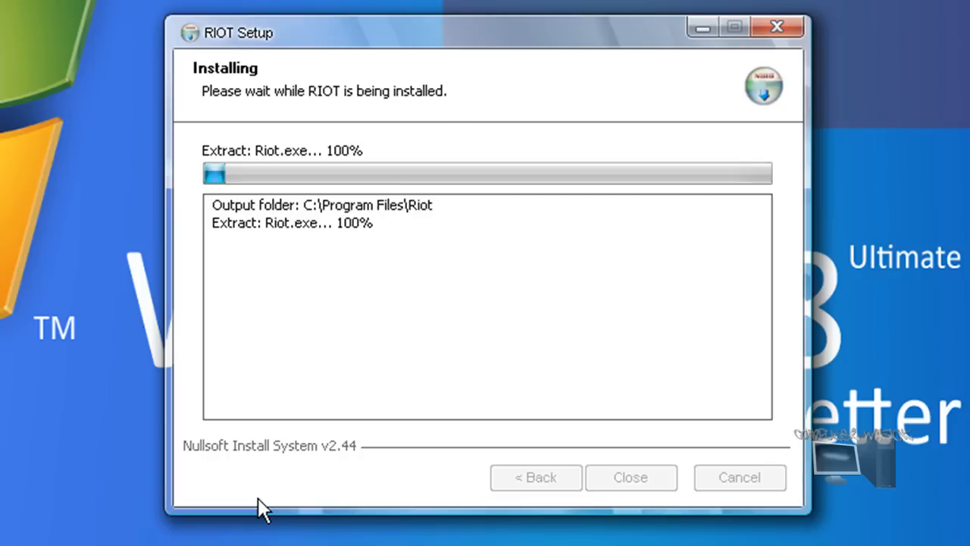
mouse_move(251, 512)
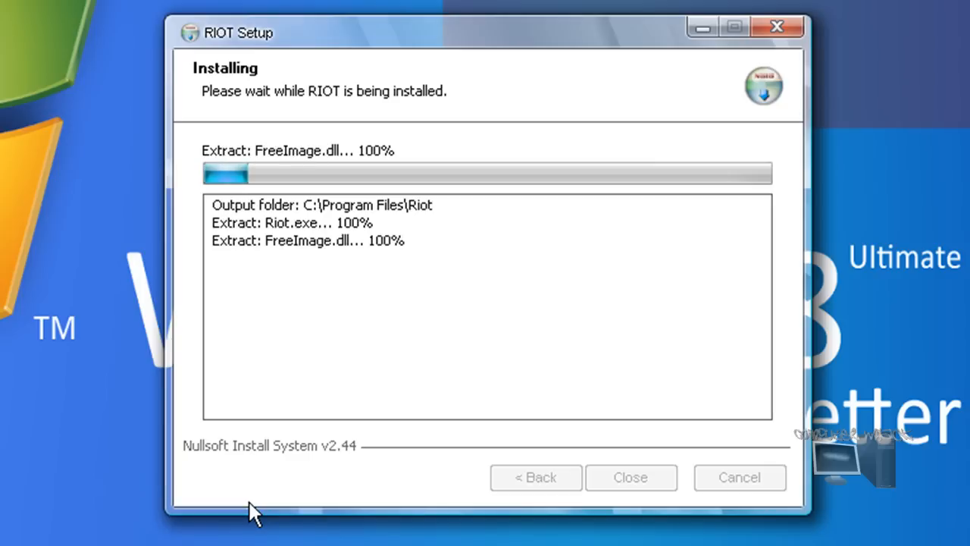
mouse_move(388, 43)
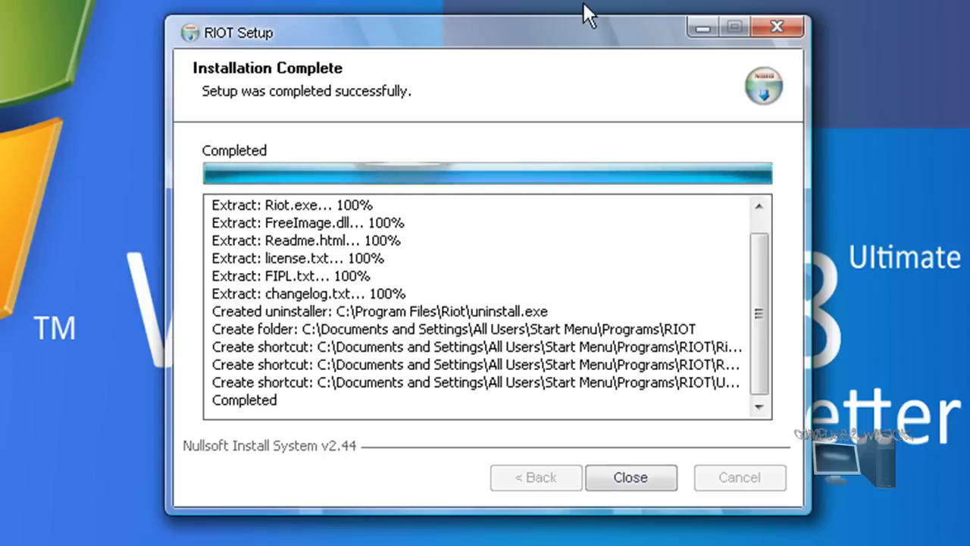
click(632, 478)
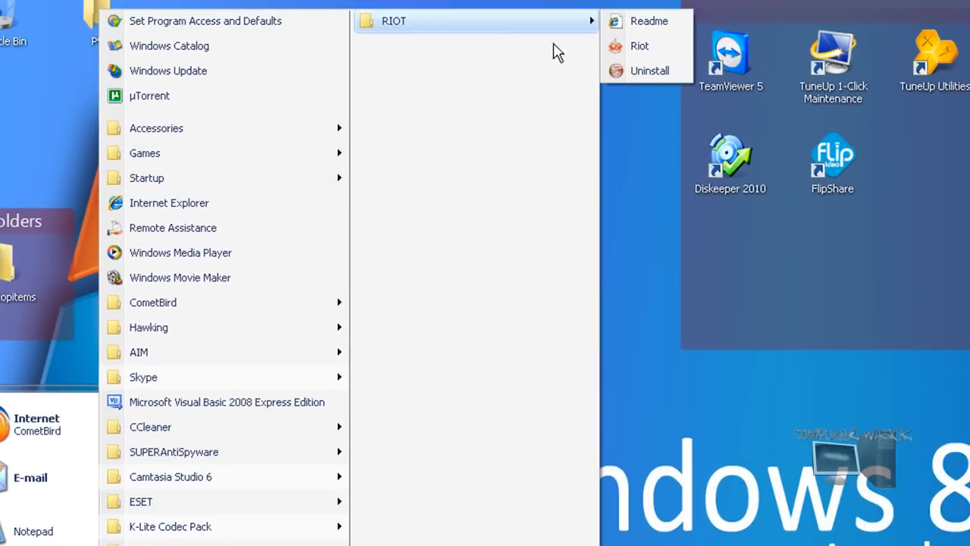
mouse_move(636, 49)
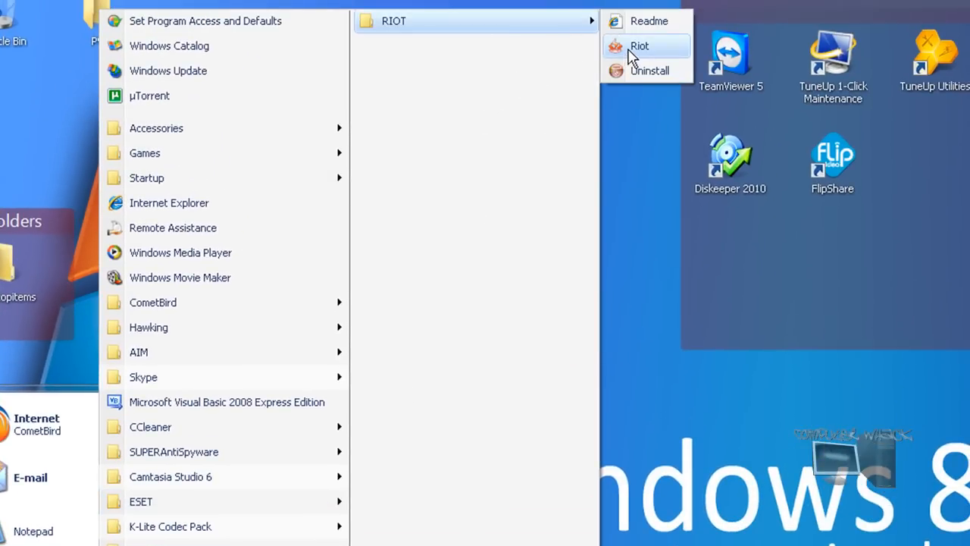
mouse_move(272, 440)
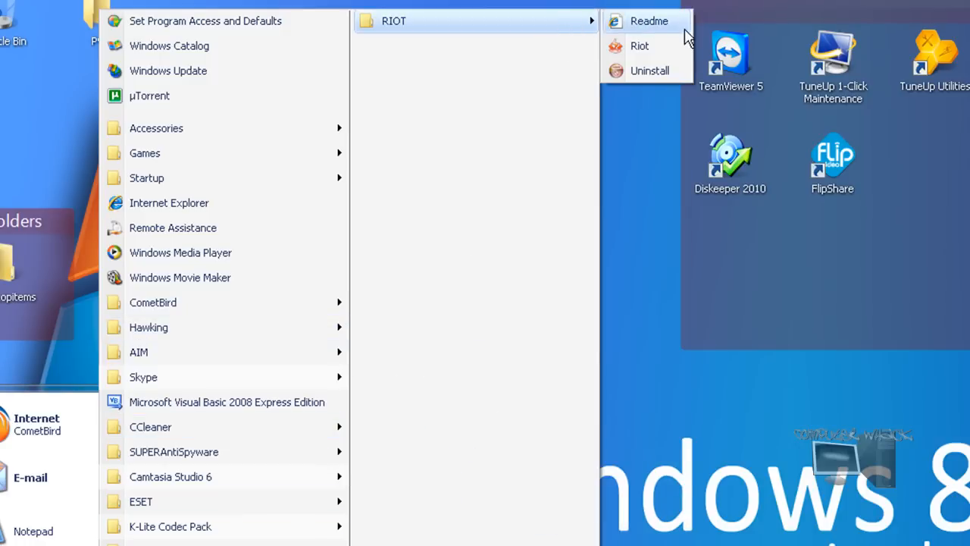
Step: Launch Riot from the RIOT folder in the Start menu
click(639, 46)
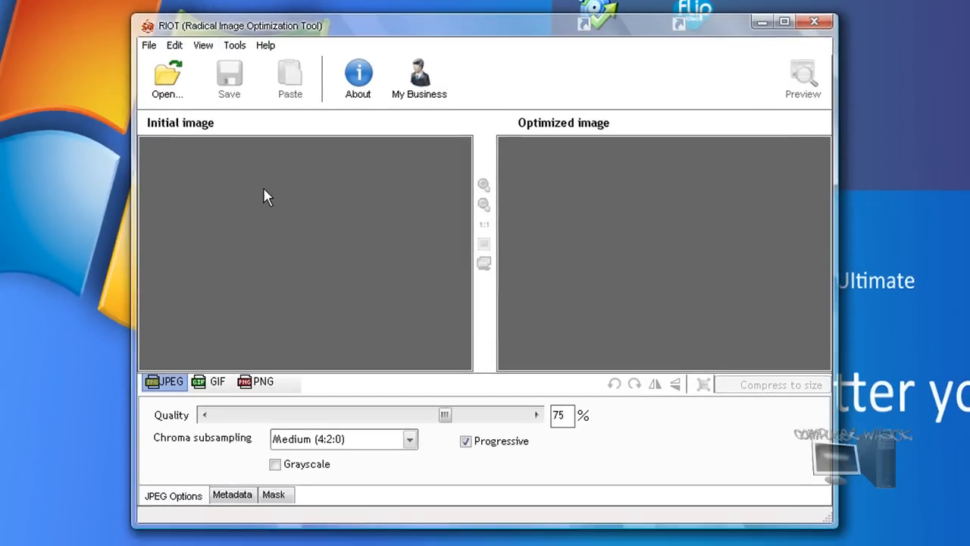
mouse_move(325, 242)
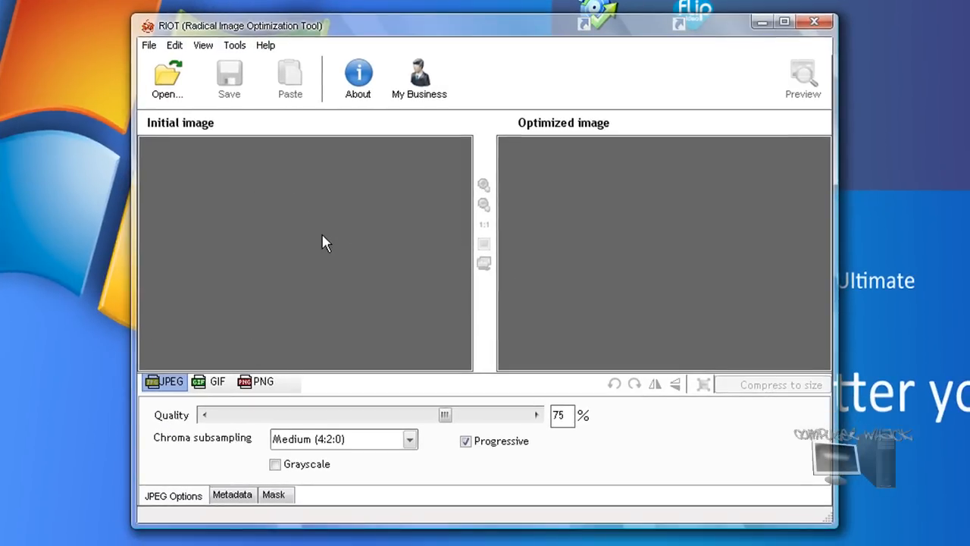
mouse_move(586, 137)
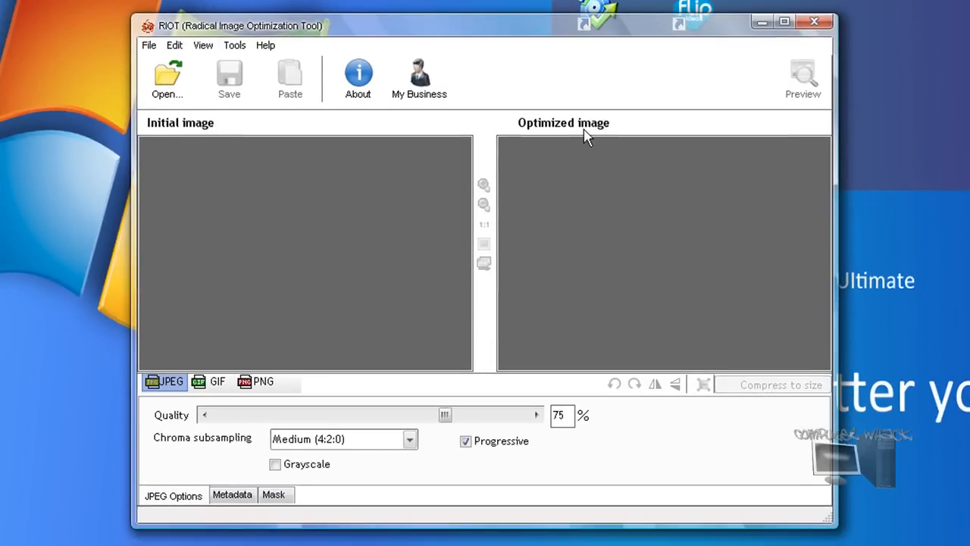
mouse_move(173, 533)
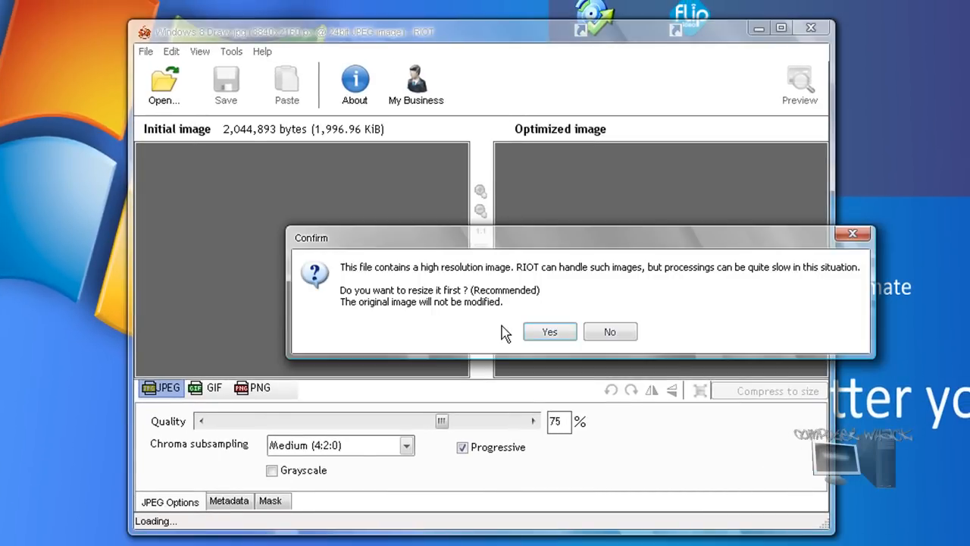
mouse_move(391, 282)
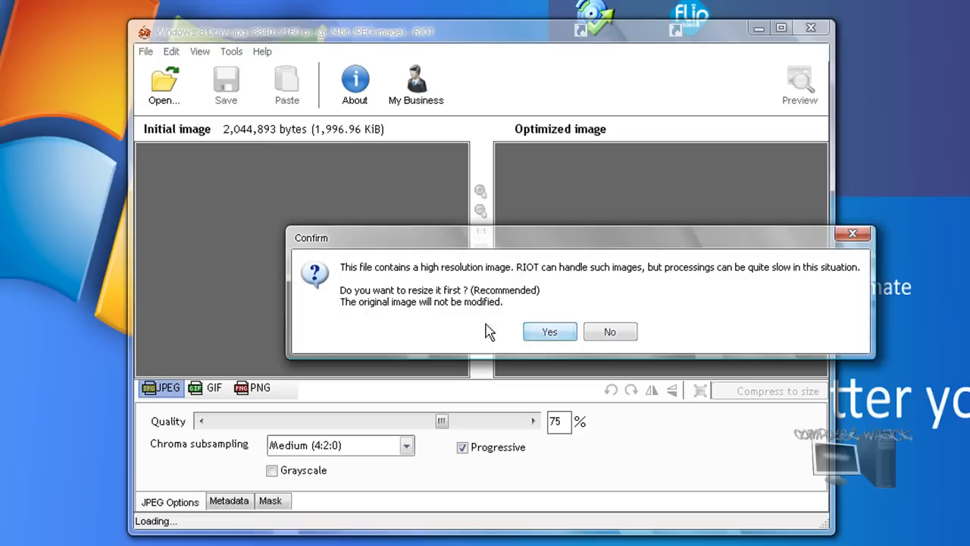
mouse_move(436, 329)
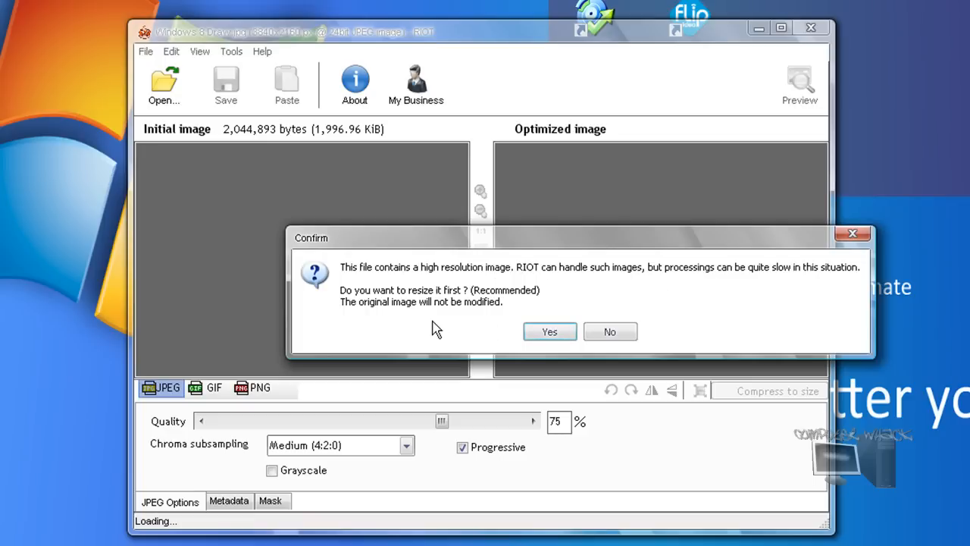
mouse_move(691, 307)
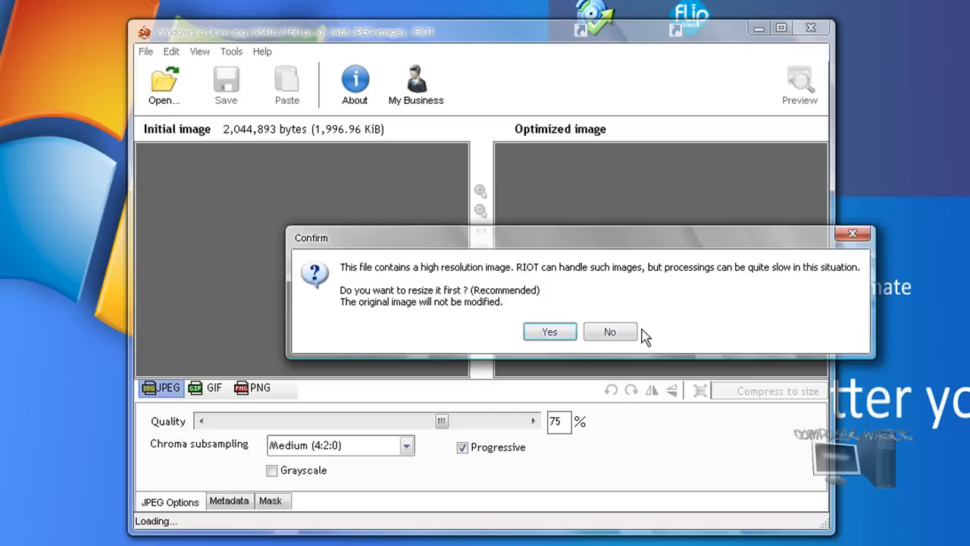
Step: Decline resizing so the 3840x2160 wallpaper loads at its original resolution
click(610, 331)
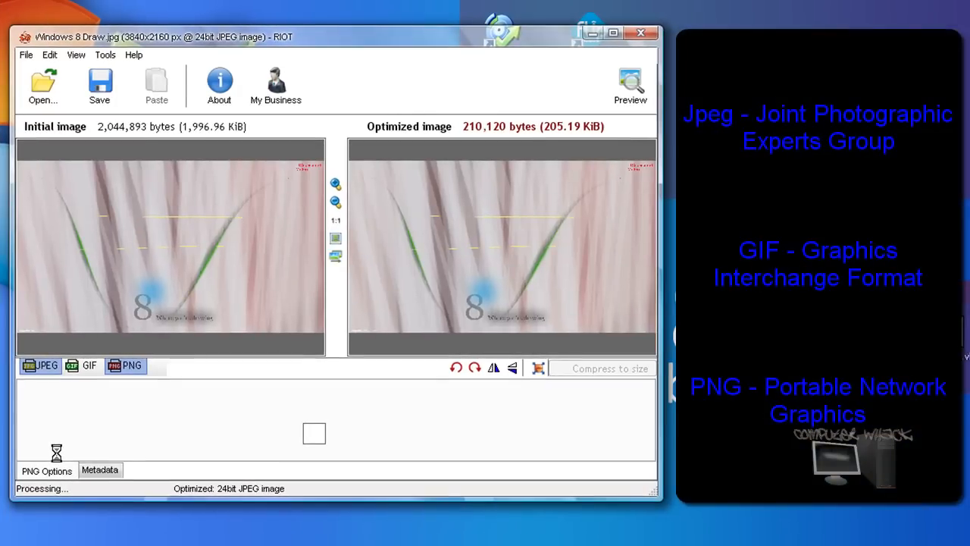
Step: Preview PNG and GIF output, then return the output format to JPEG
click(126, 366)
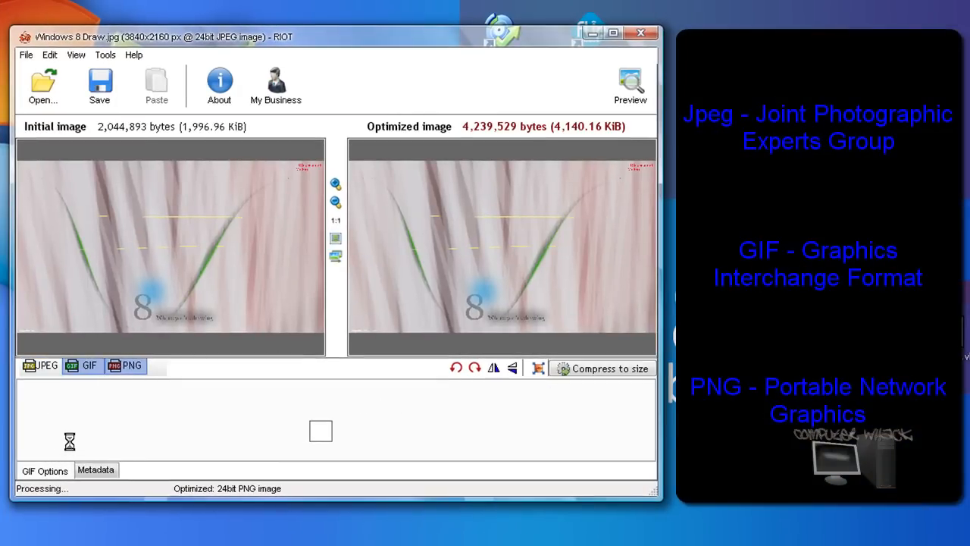
click(83, 365)
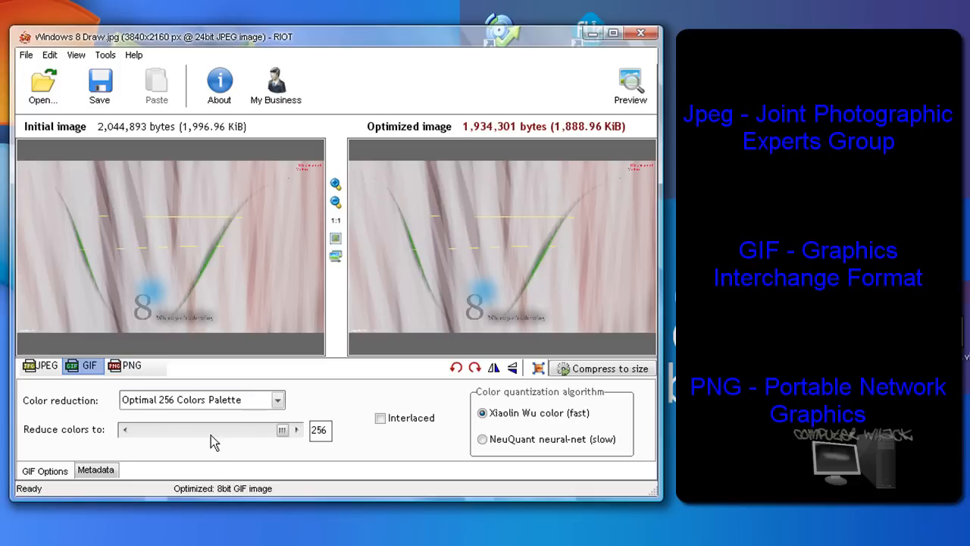
click(45, 366)
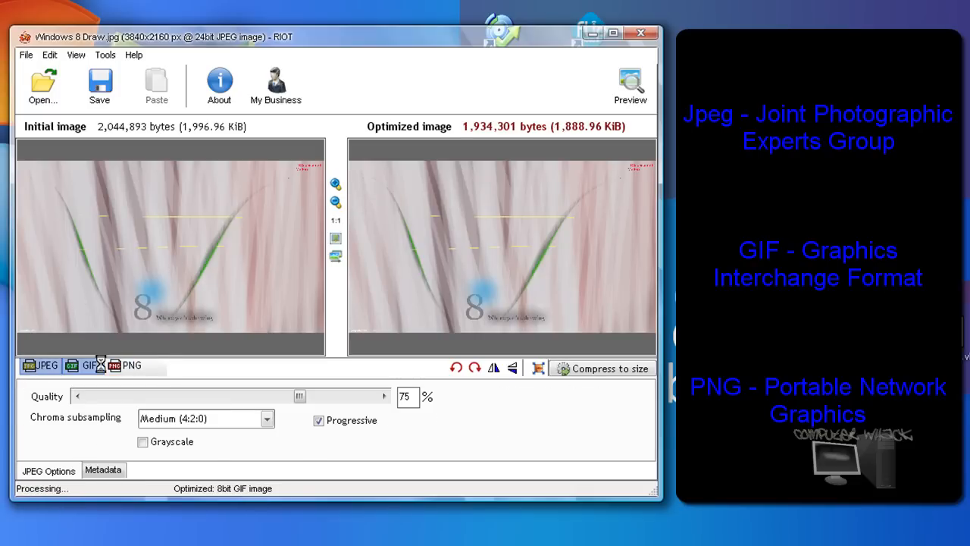
click(45, 365)
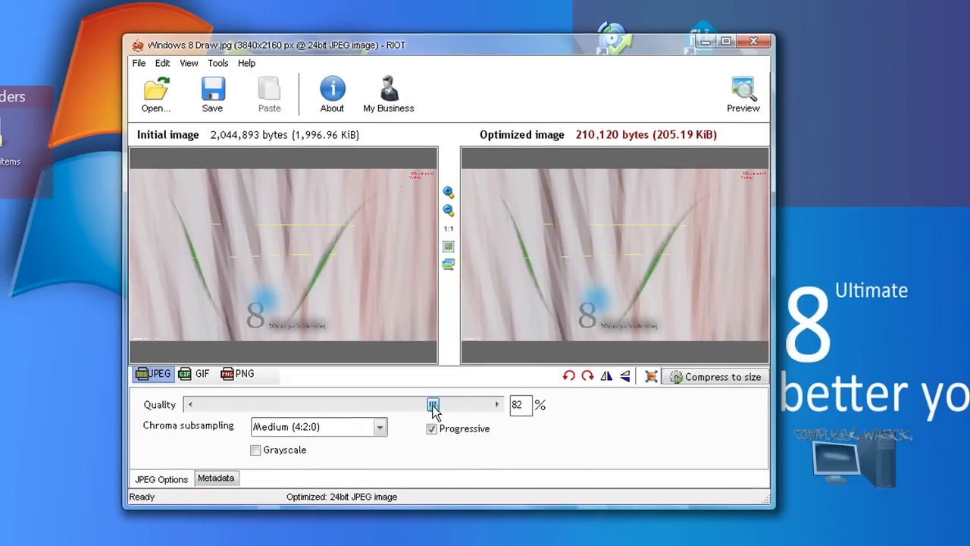
Step: Try JPEG quality around 80%, 83% and 79%, finally leaving it at 75%
drag(433, 404, 427, 404)
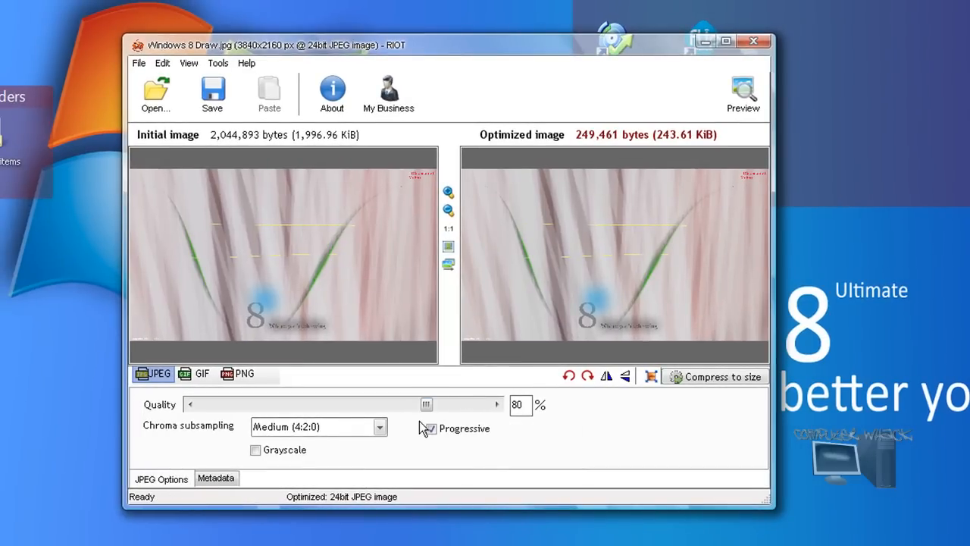
mouse_move(426, 405)
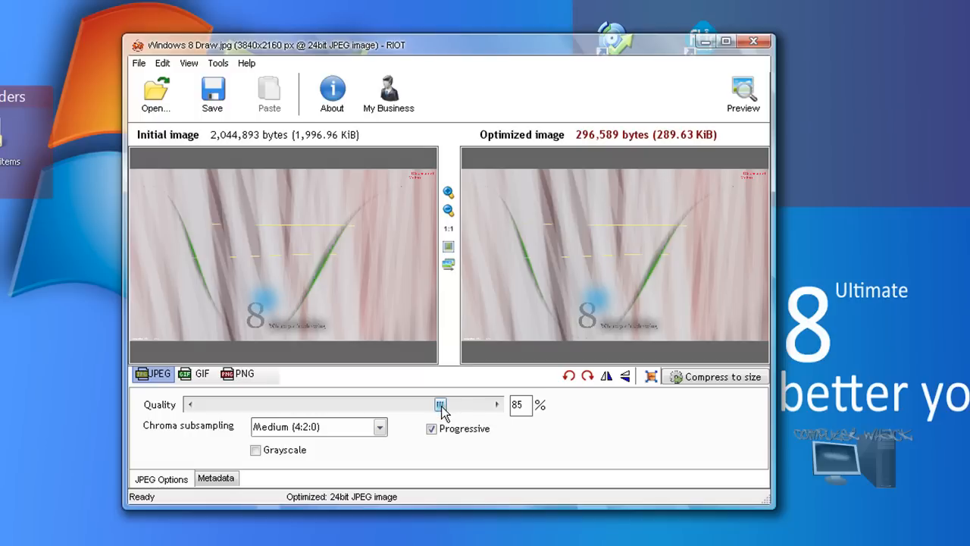
drag(442, 404, 436, 404)
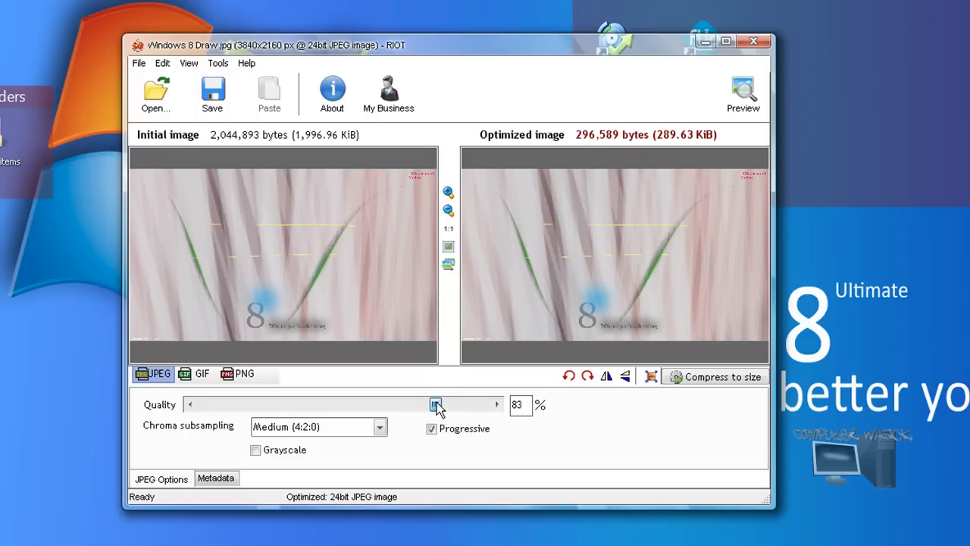
drag(436, 404, 424, 404)
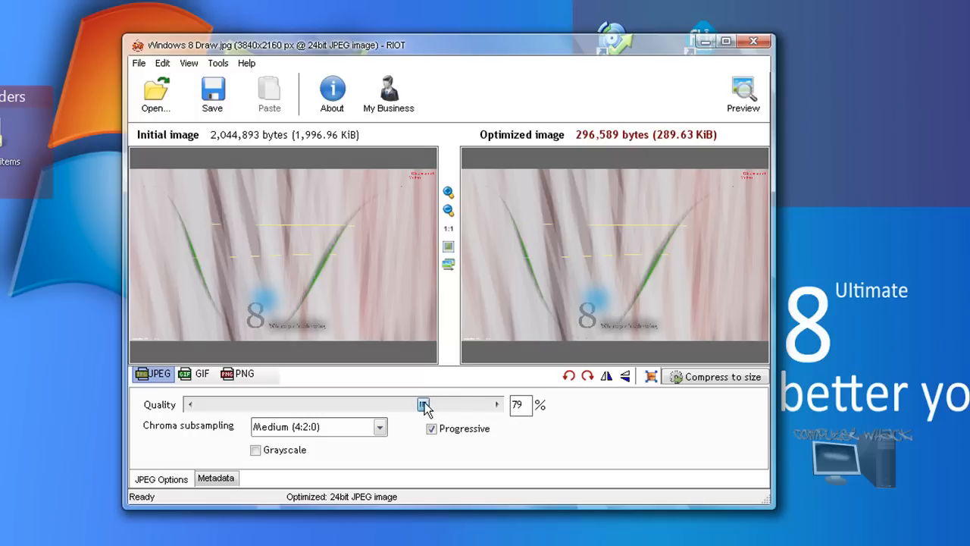
drag(424, 404, 423, 404)
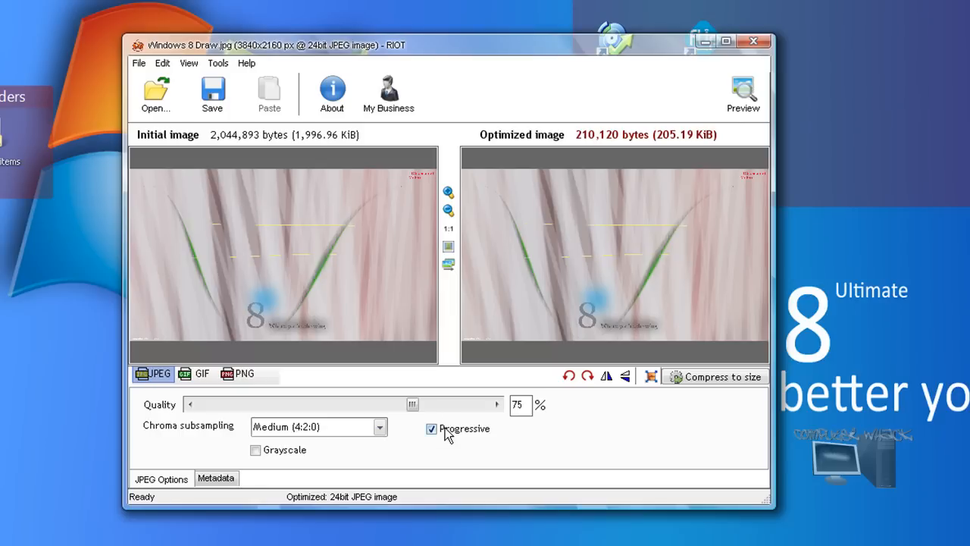
mouse_move(447, 193)
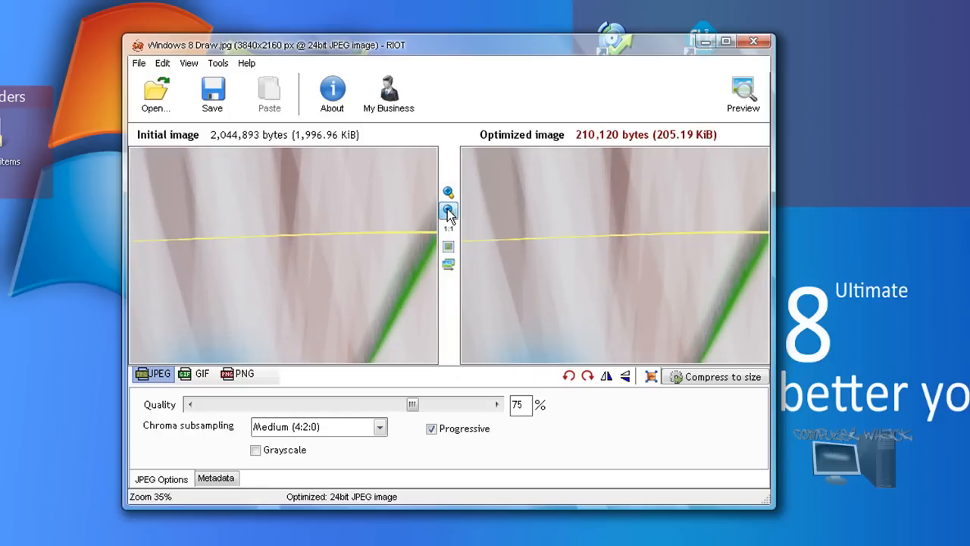
Step: Zoom both panes in to 1:1 actual size, then open the Resample dialog
click(448, 191)
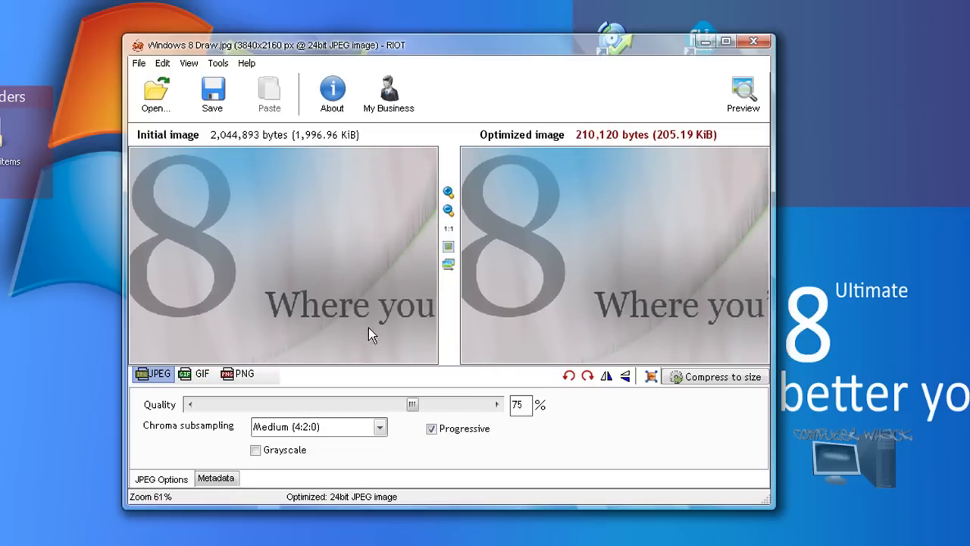
mouse_move(447, 228)
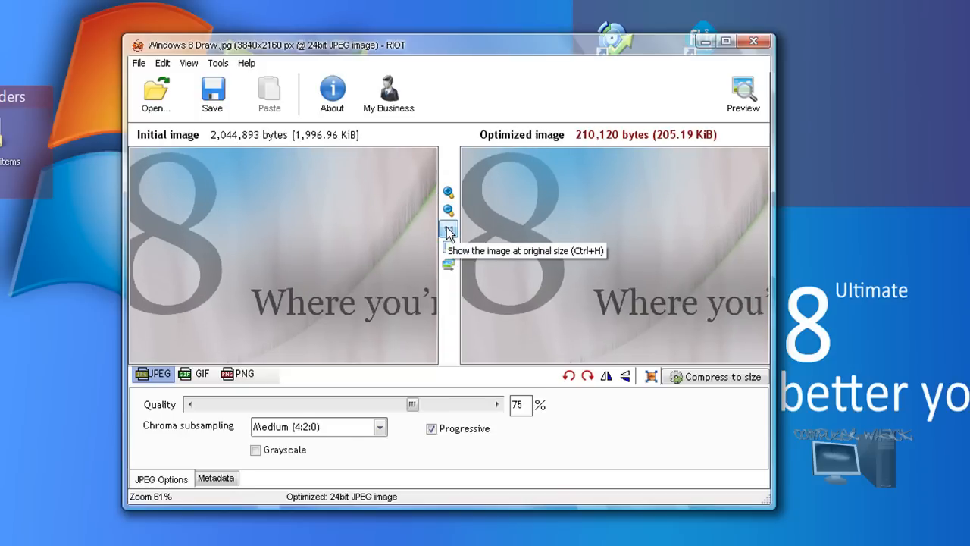
click(447, 228)
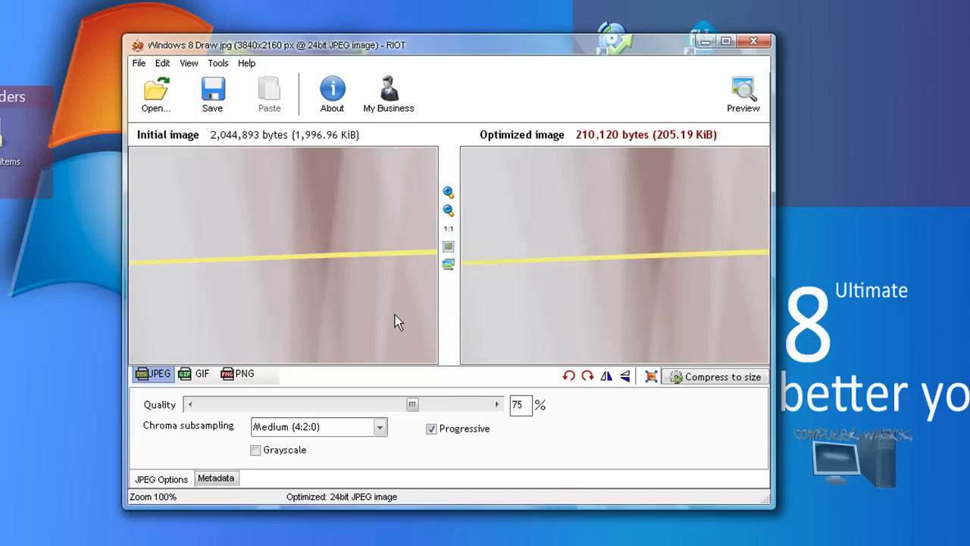
mouse_move(390, 292)
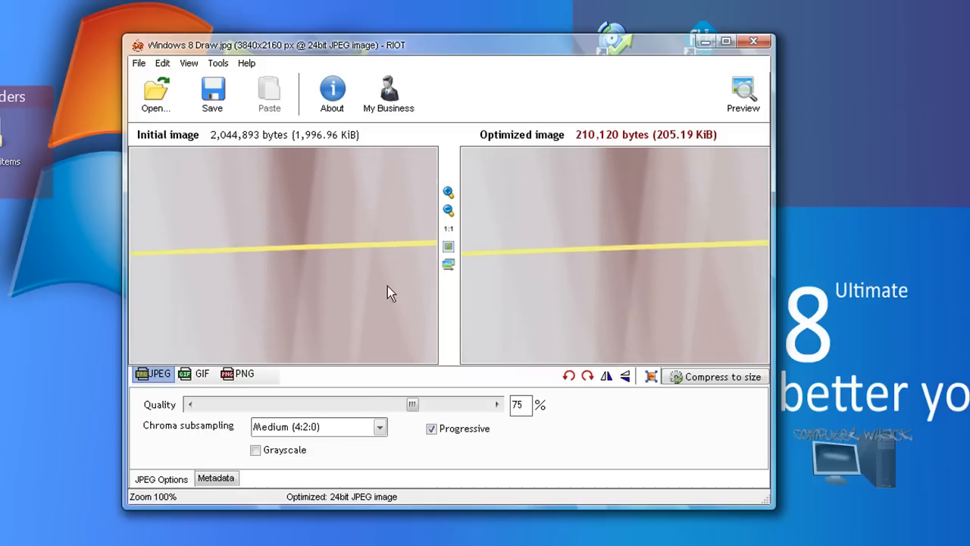
mouse_move(447, 264)
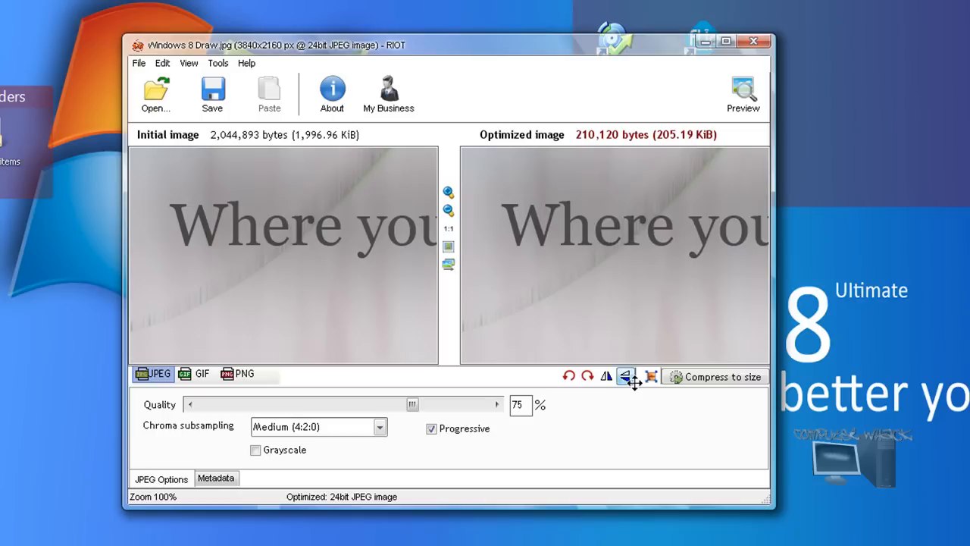
click(624, 376)
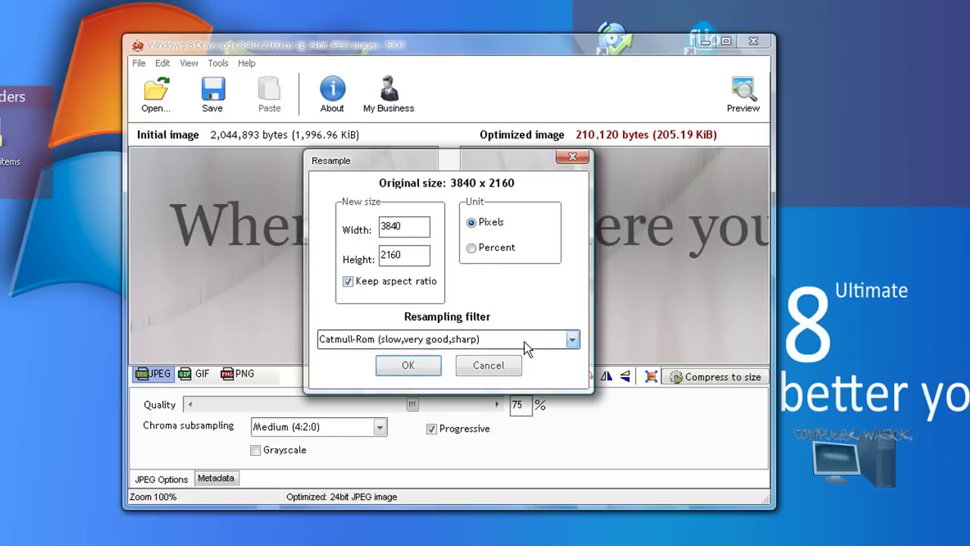
click(571, 339)
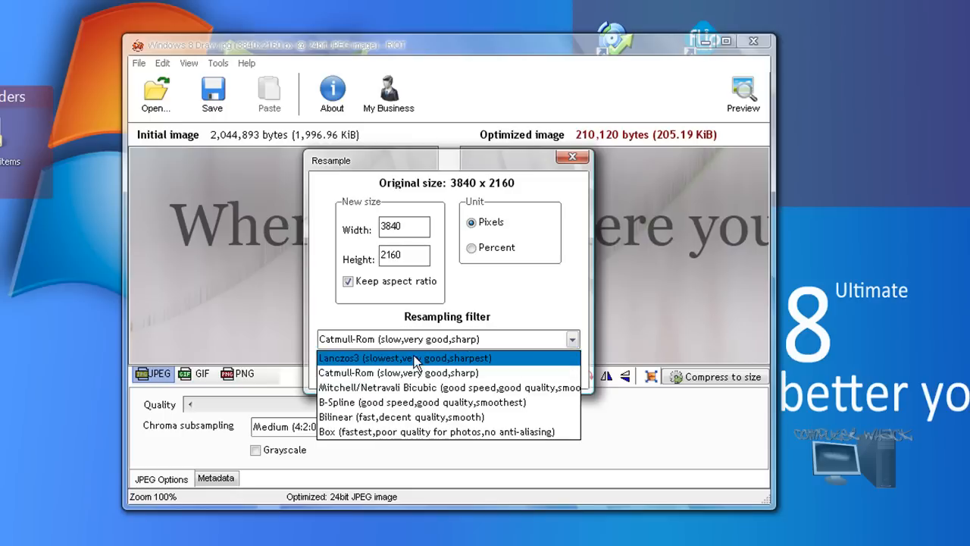
mouse_move(425, 220)
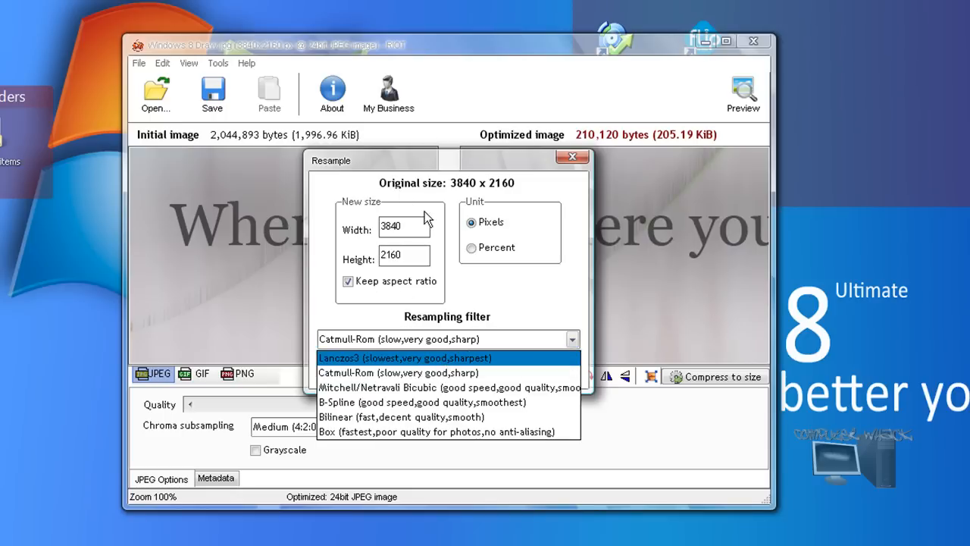
click(397, 373)
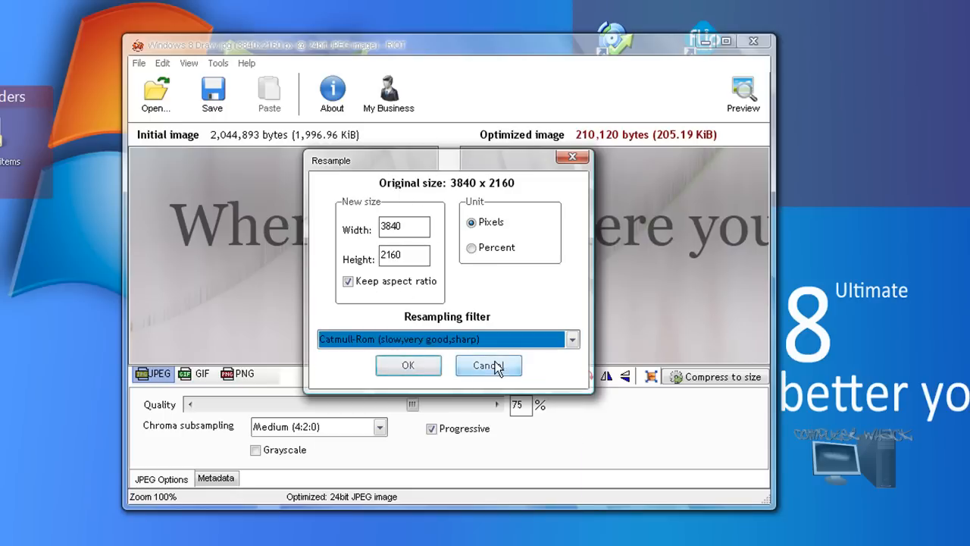
click(488, 365)
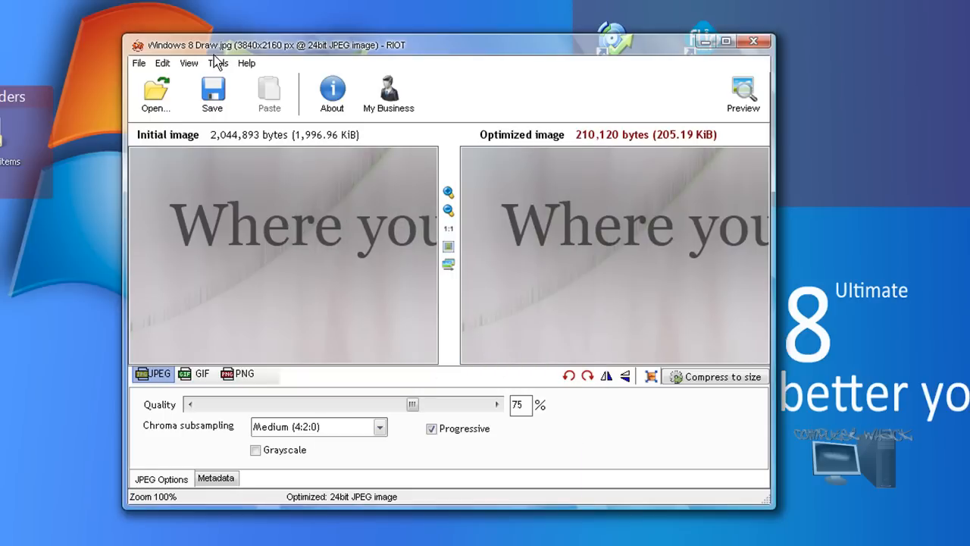
click(218, 63)
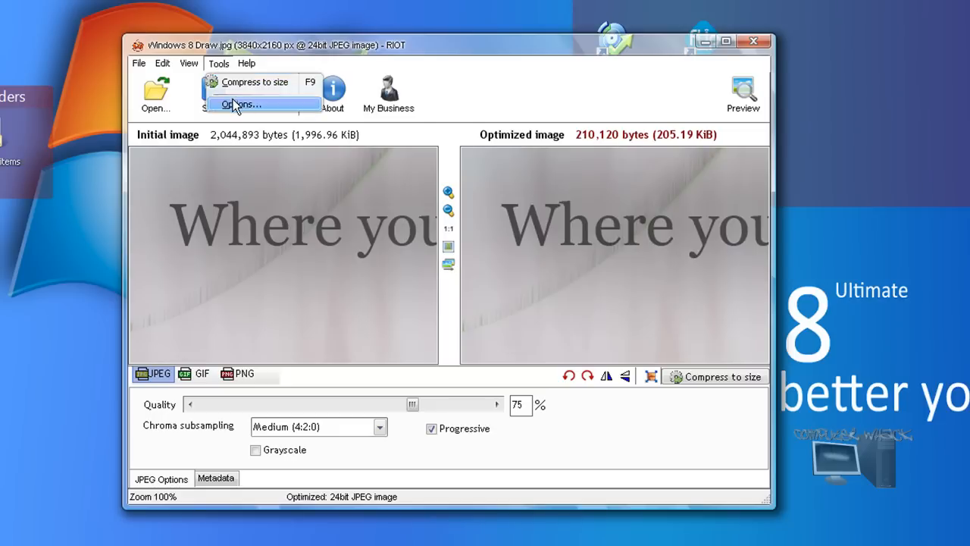
click(247, 63)
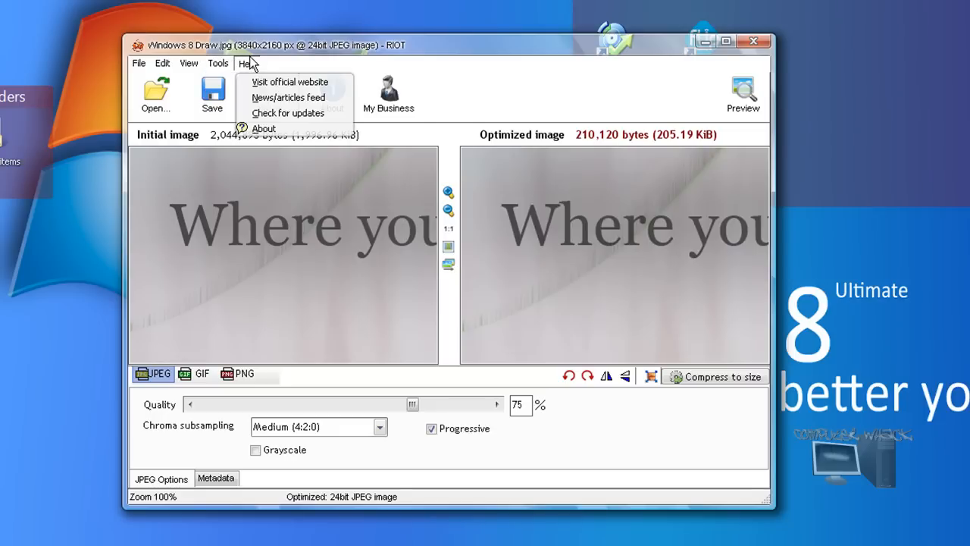
click(263, 128)
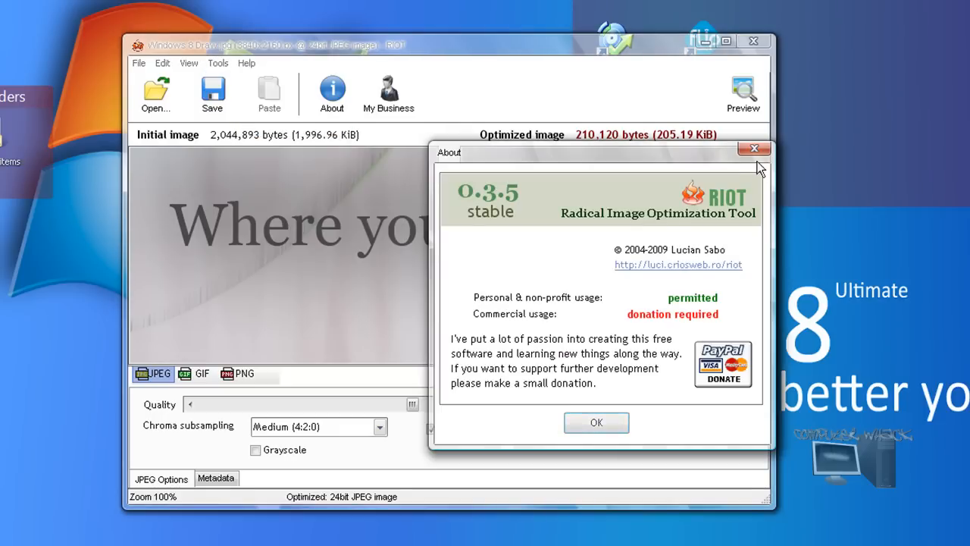
click(751, 148)
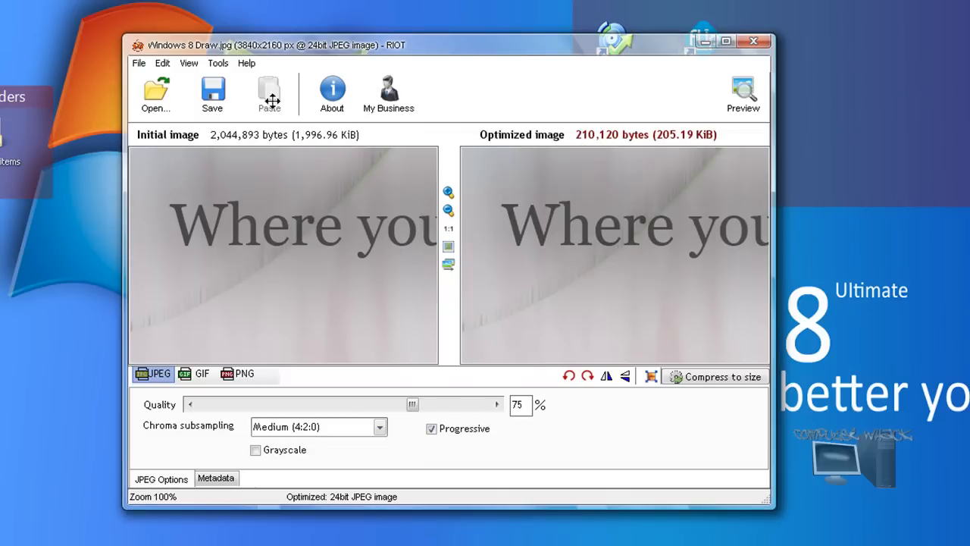
click(164, 63)
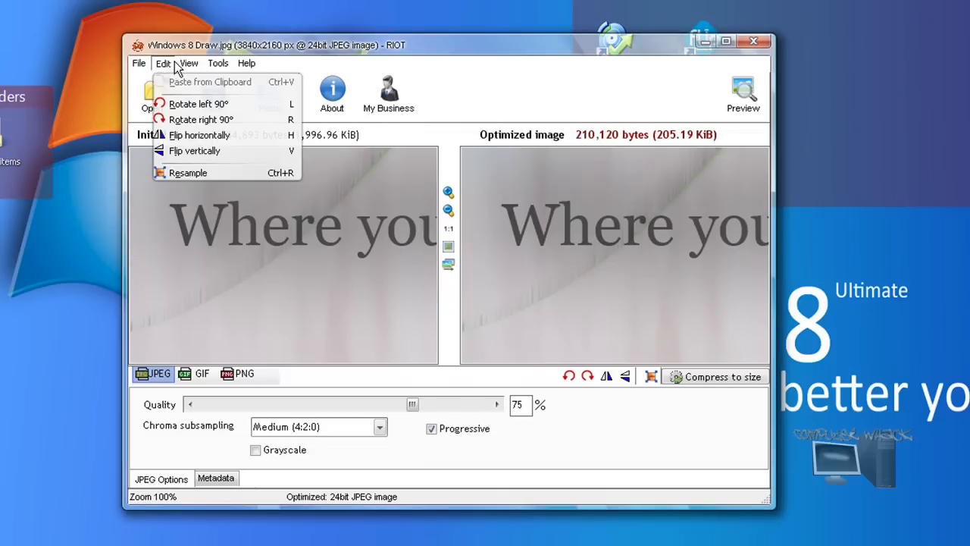
click(441, 313)
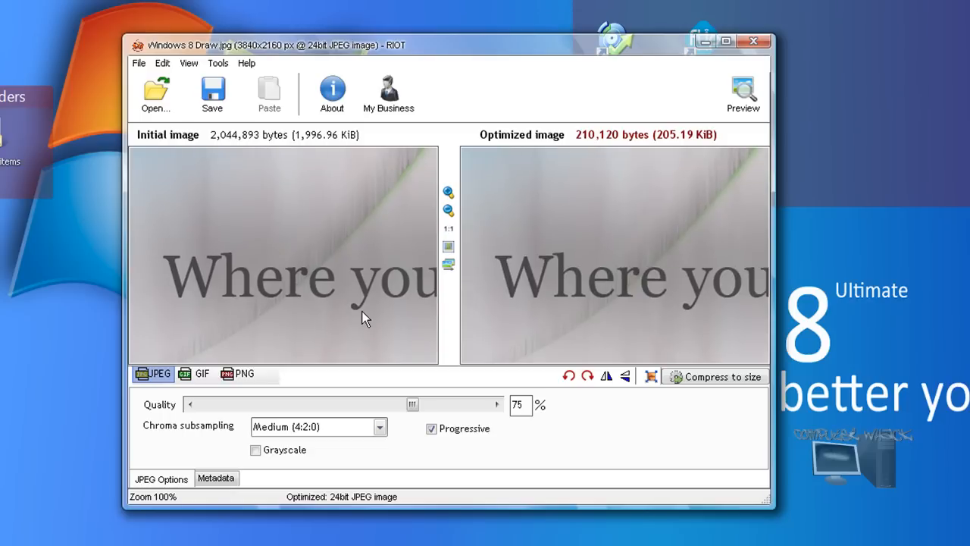
mouse_move(345, 207)
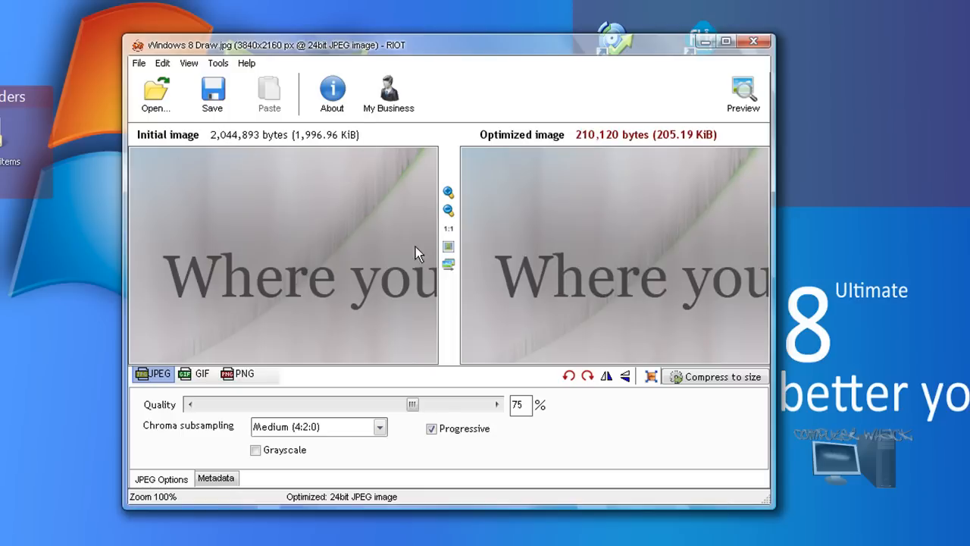
mouse_move(684, 140)
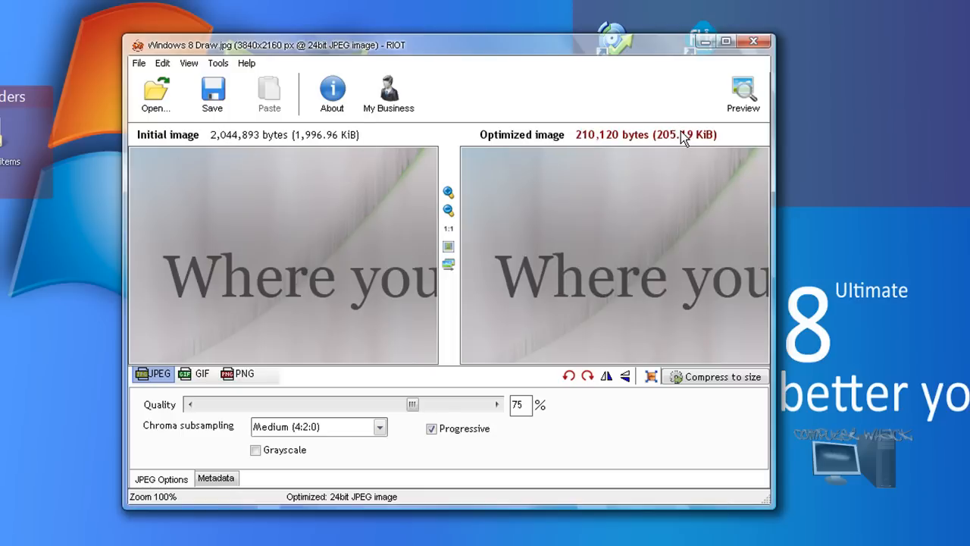
mouse_move(472, 314)
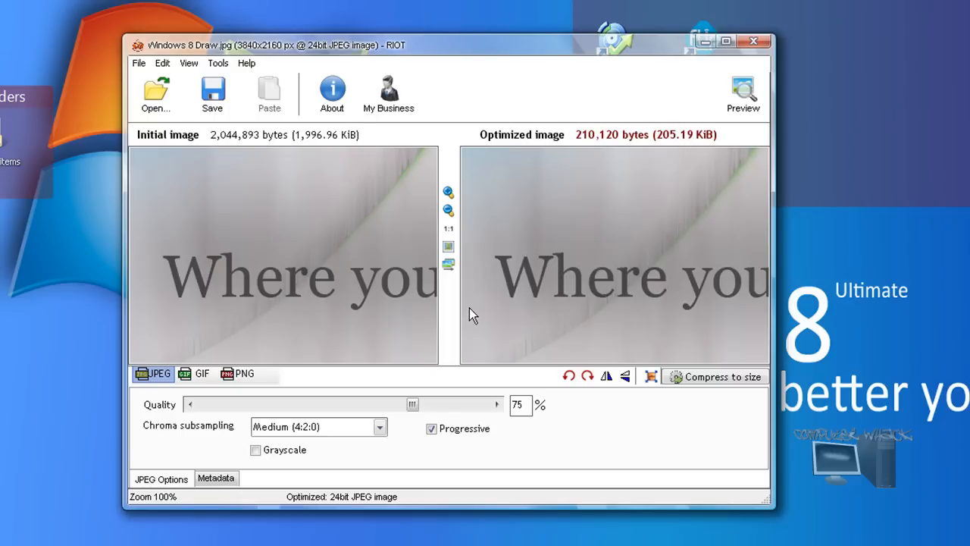
mouse_move(457, 346)
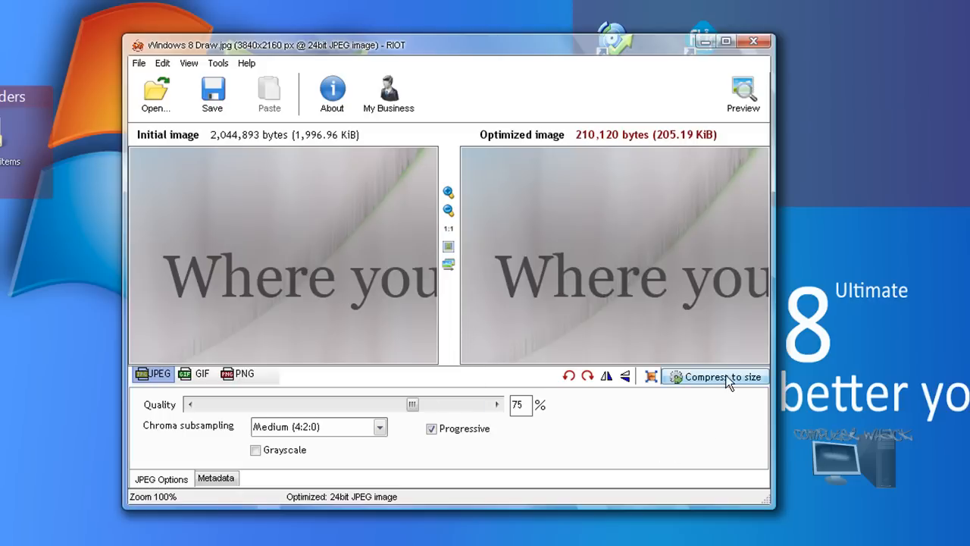
Step: Open and dismiss the Compress to size prompt twice without compressing
click(723, 376)
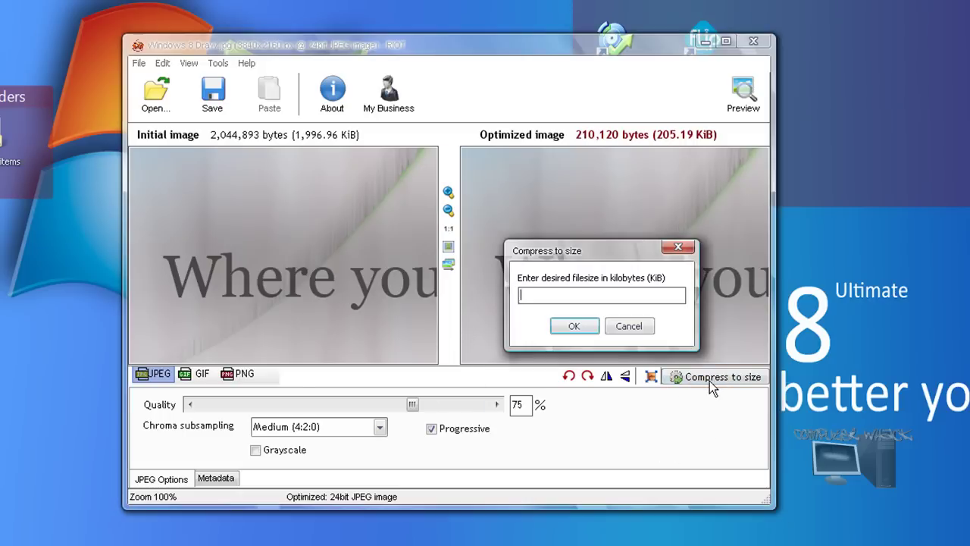
click(602, 295)
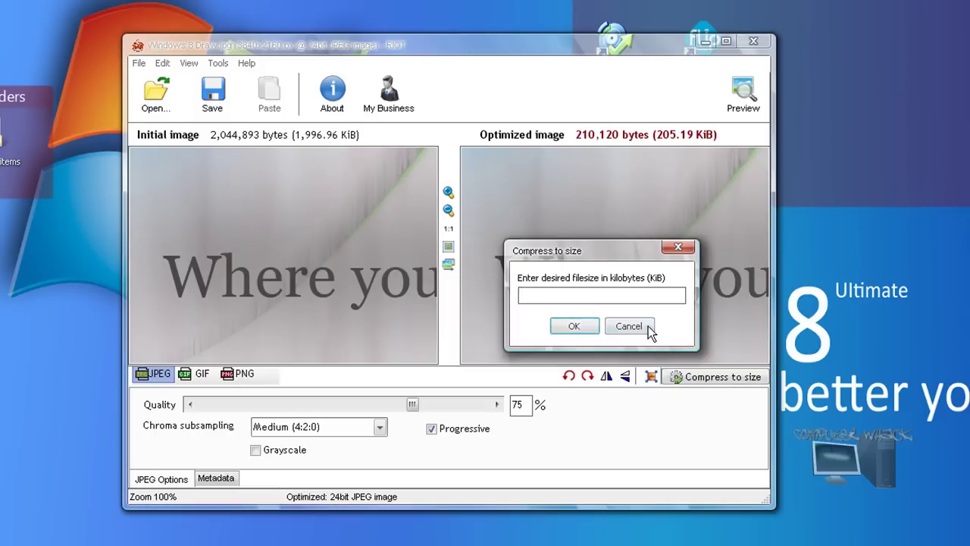
click(629, 326)
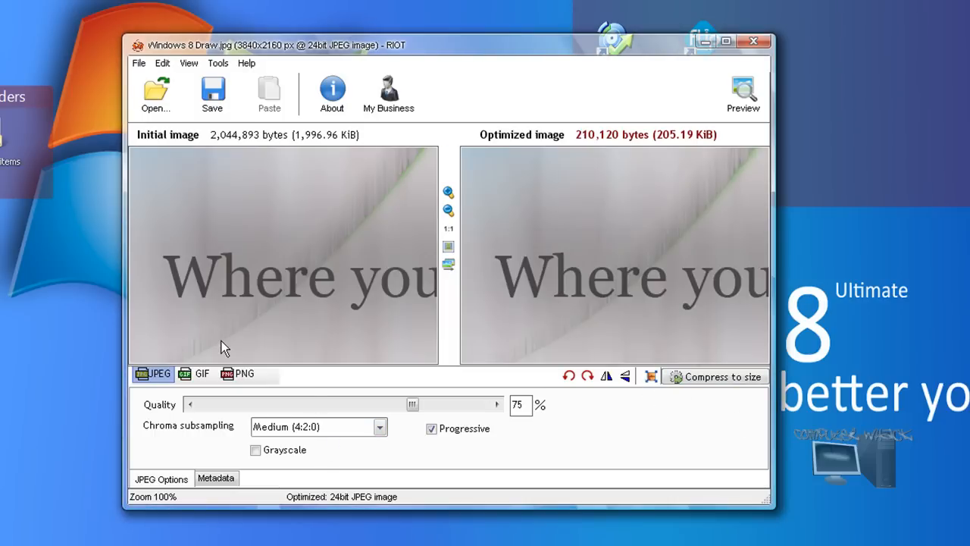
mouse_move(139, 69)
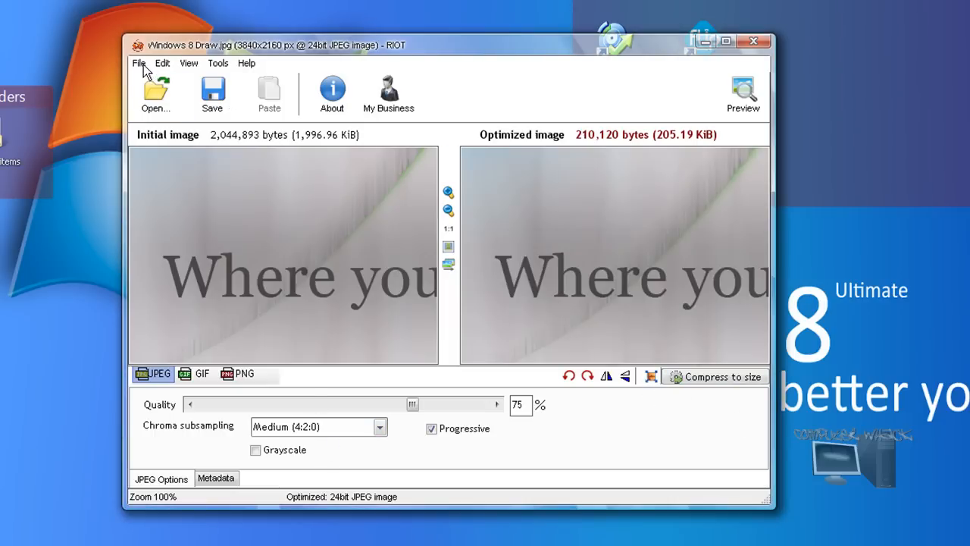
mouse_move(724, 153)
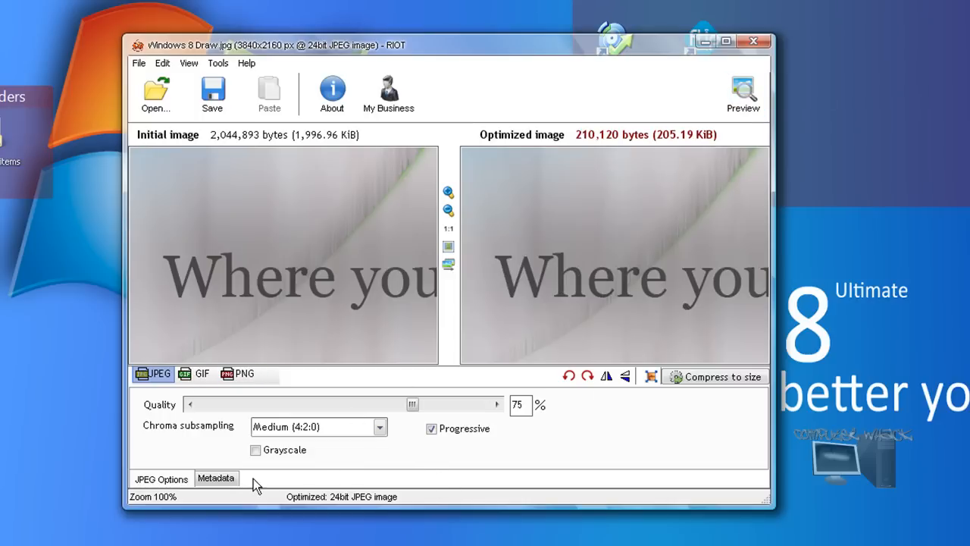
click(714, 377)
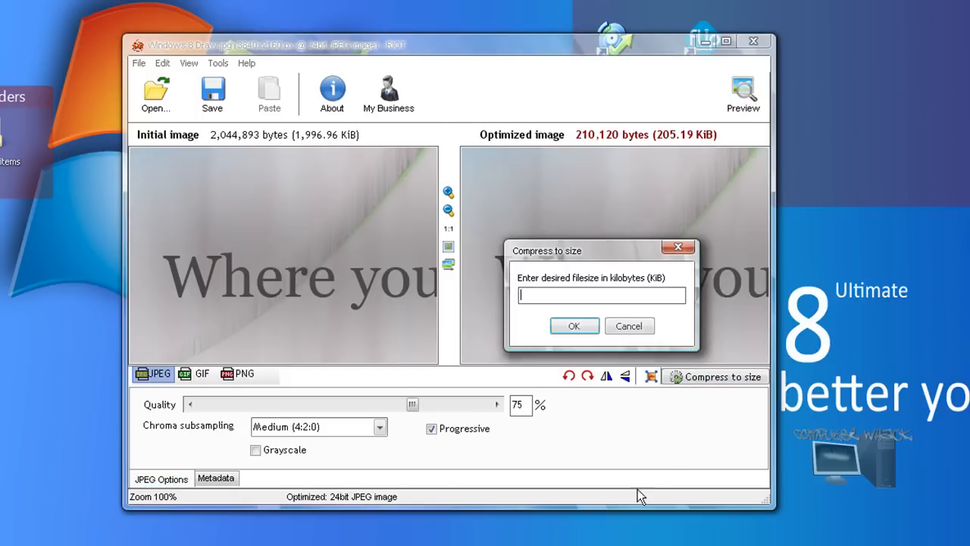
click(629, 325)
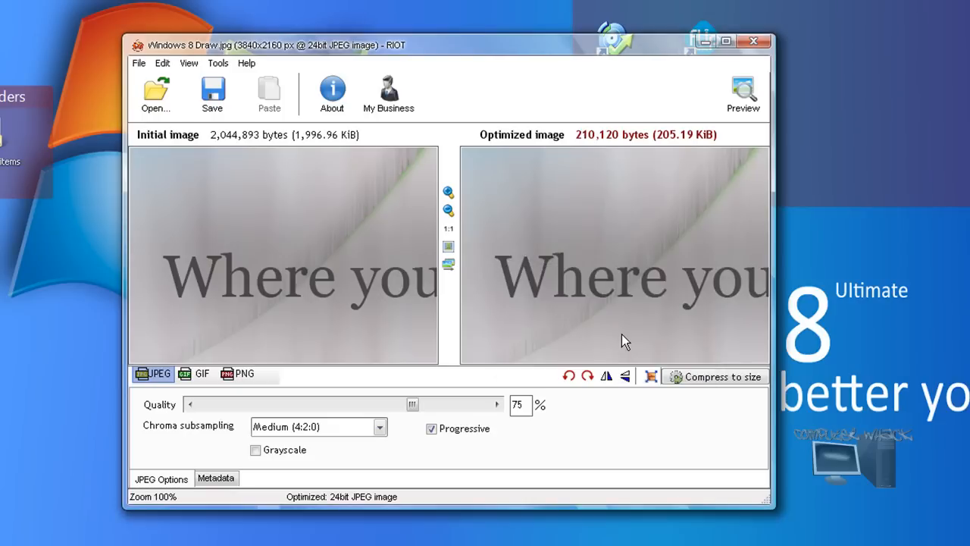
Step: Lower JPEG quality to 74%, dismiss the target-size prompt again, and start saving
drag(411, 404, 409, 404)
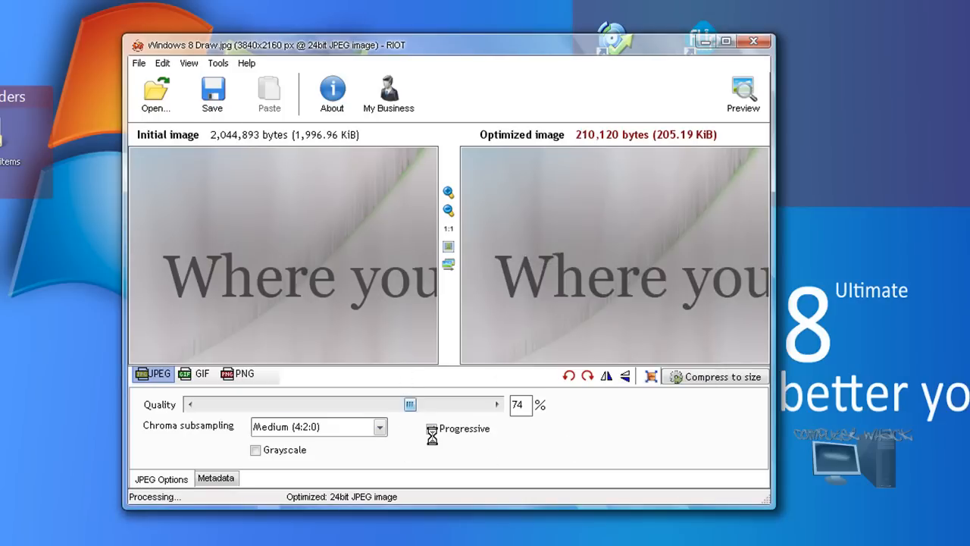
click(722, 376)
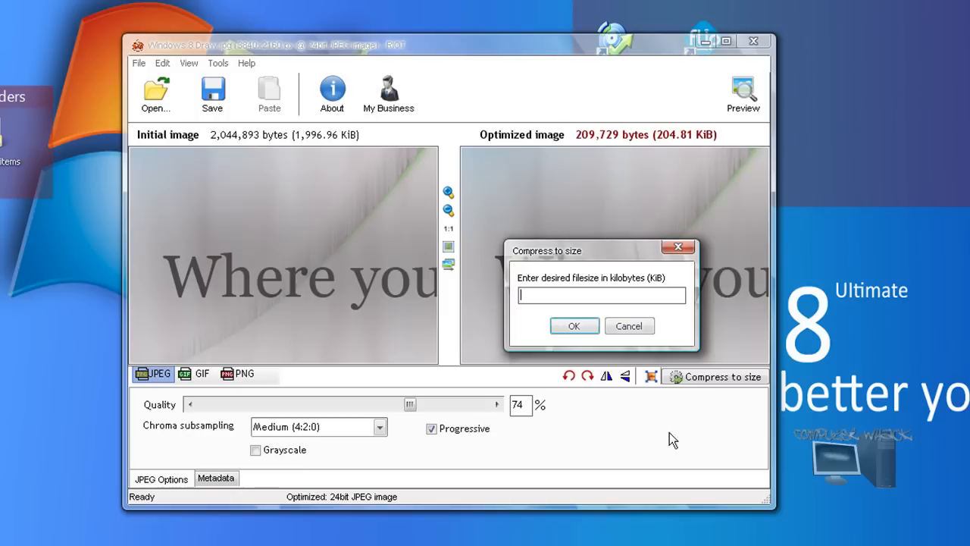
click(630, 325)
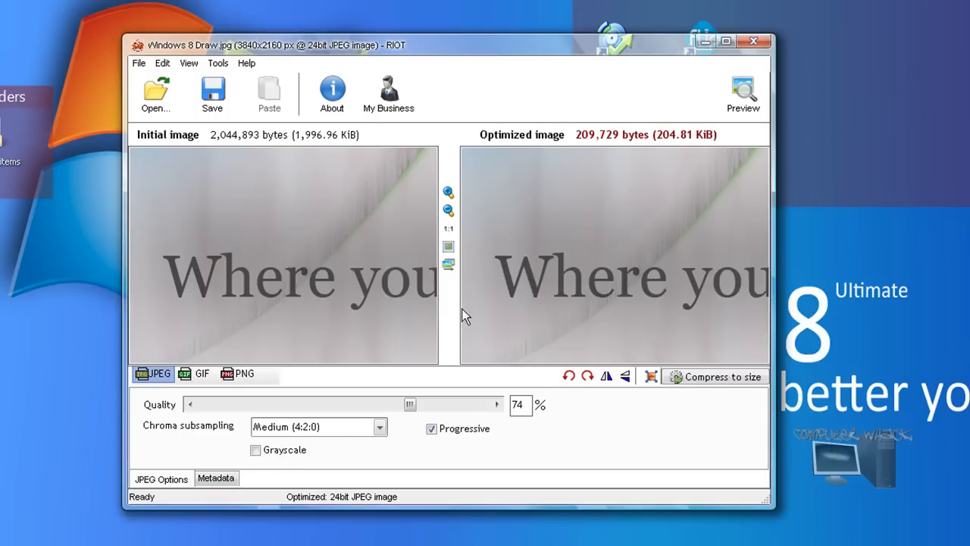
click(213, 94)
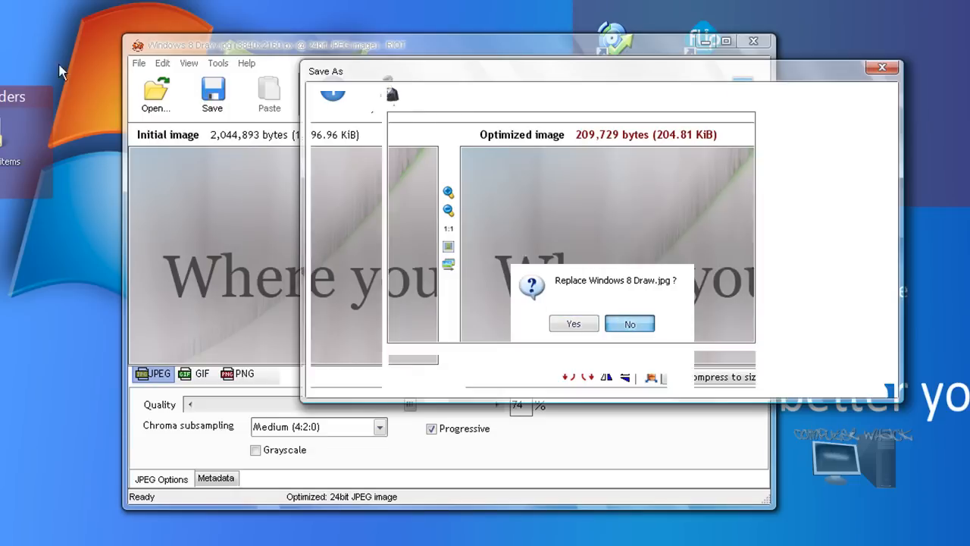
Step: Decline overwriting the original, then Save As a Desktop copy named 'Windows 8 Draw 12'
click(630, 323)
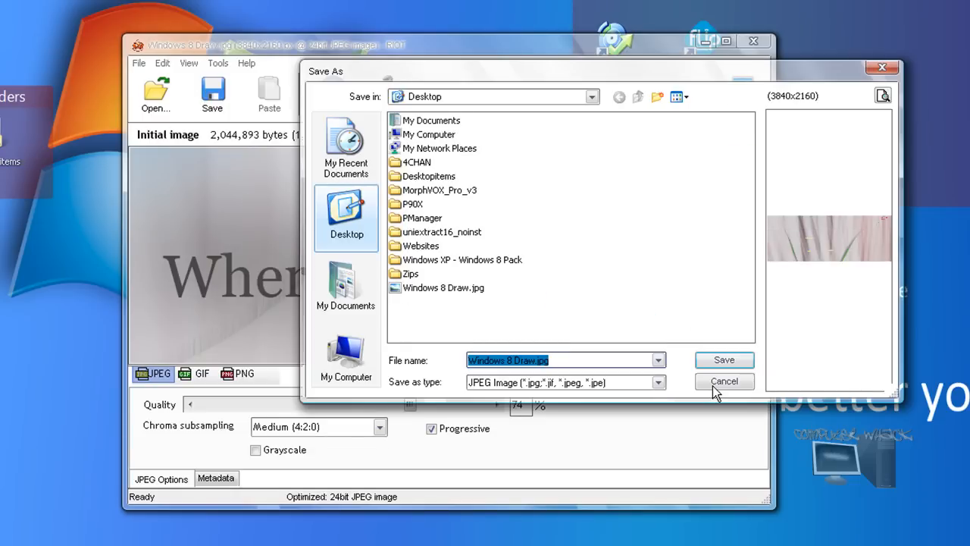
click(724, 380)
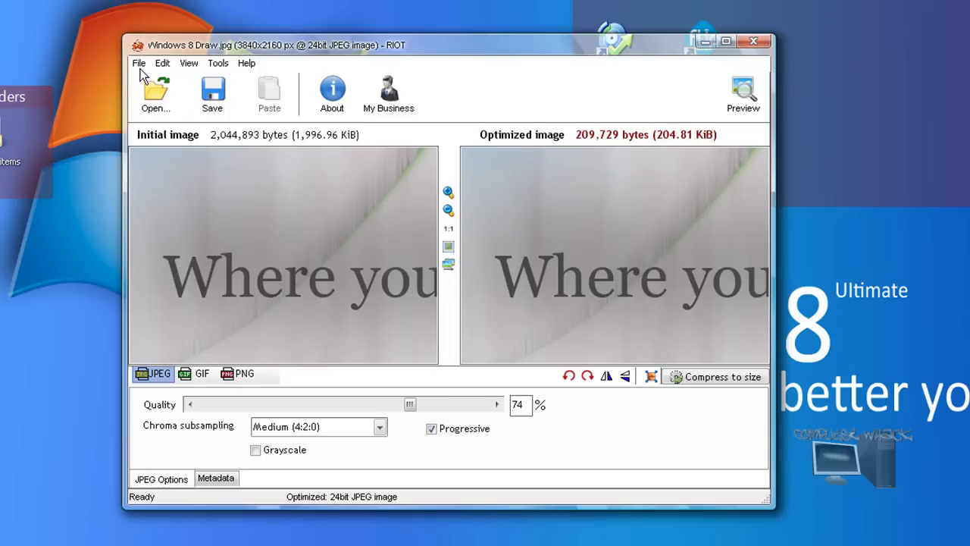
click(141, 63)
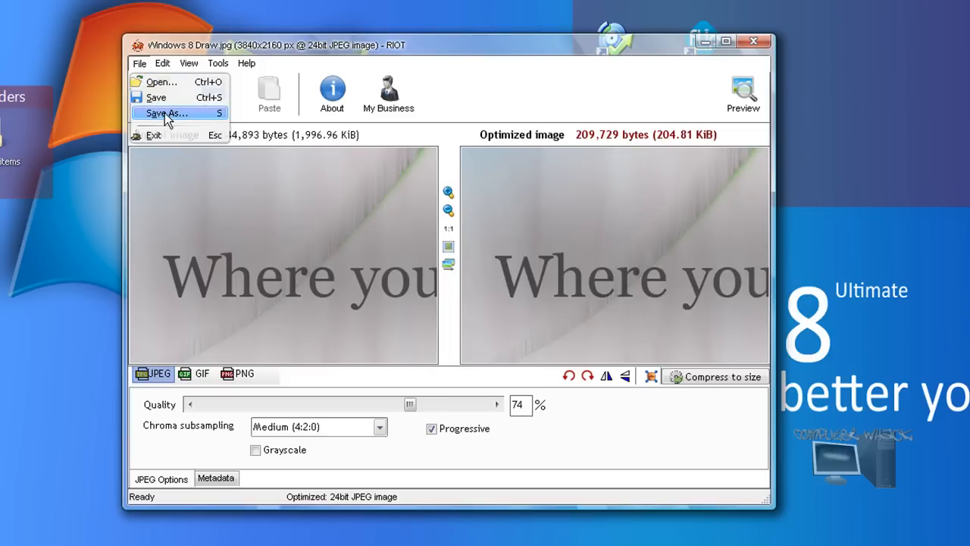
click(167, 112)
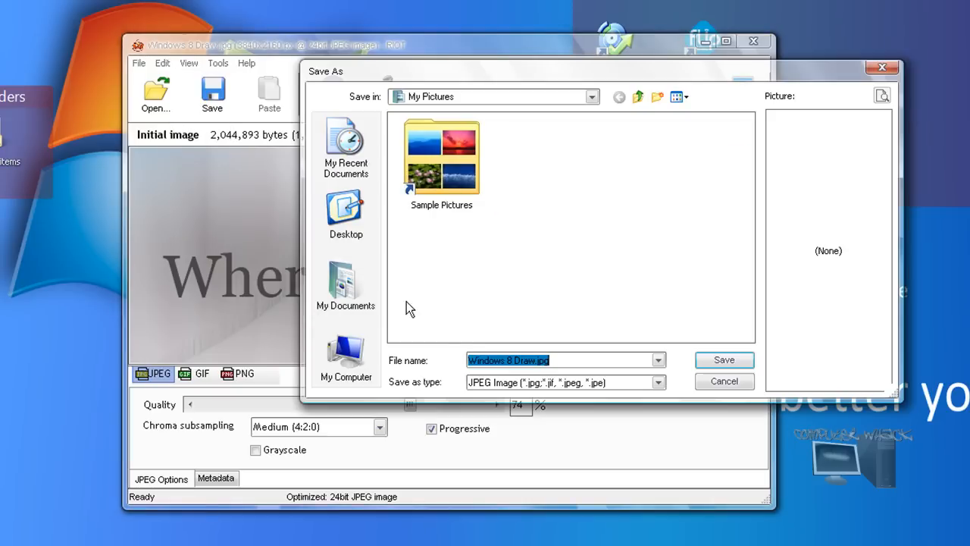
click(345, 212)
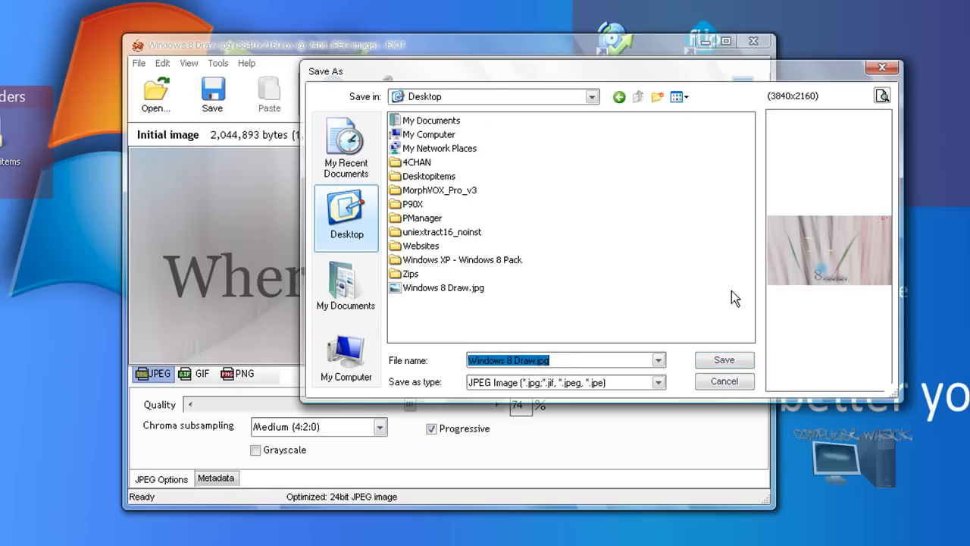
click(528, 360)
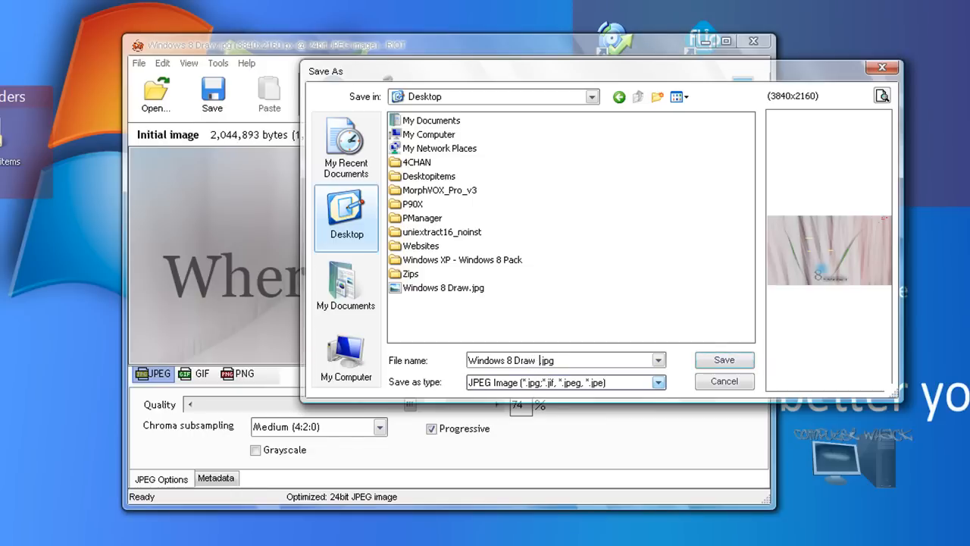
text(12)
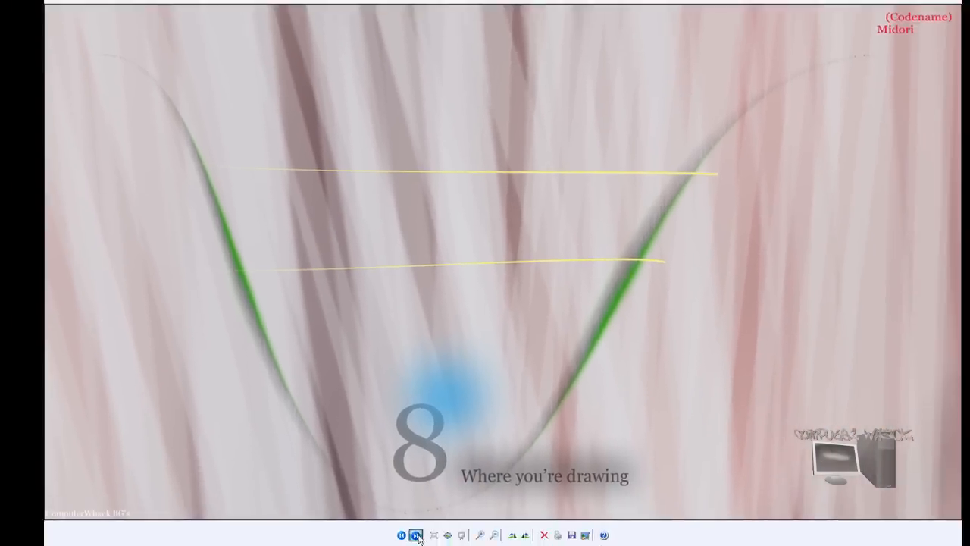
Step: Flip between Windows 8 Draw 12.jpg and the original, view the copy at actual size, then close
click(416, 533)
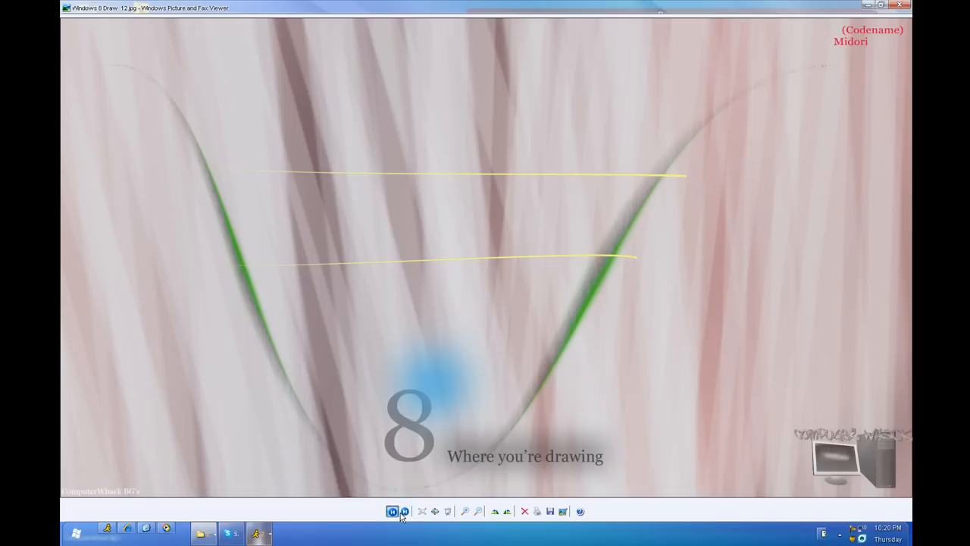
click(390, 510)
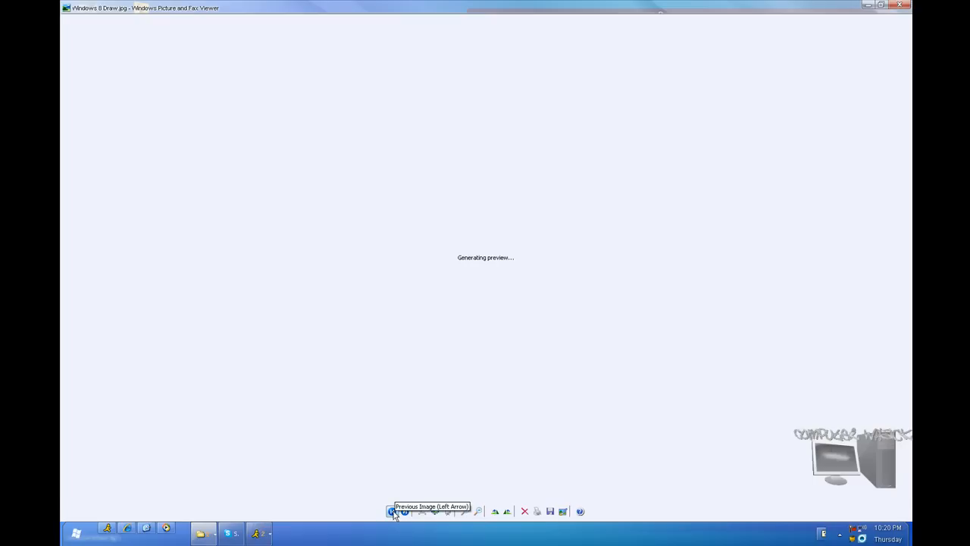
click(389, 510)
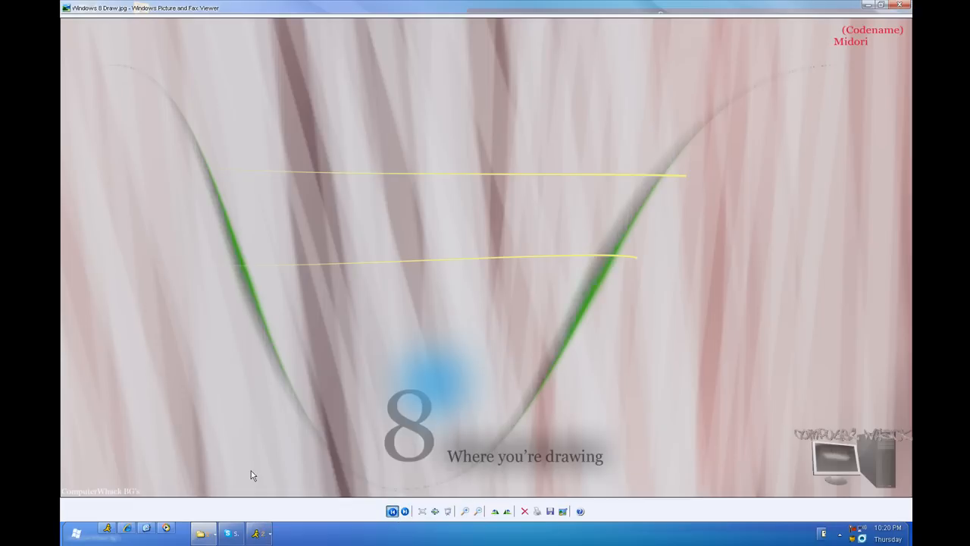
click(407, 510)
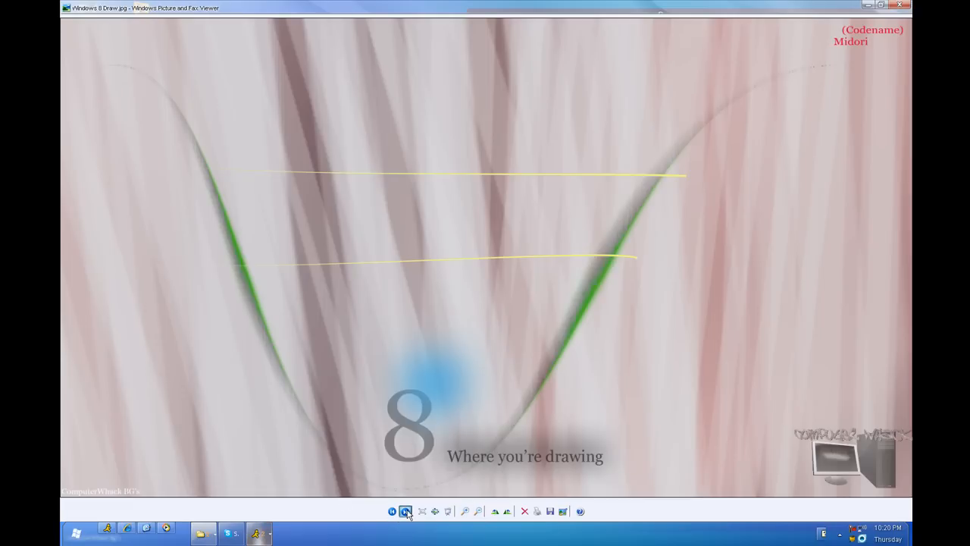
click(405, 510)
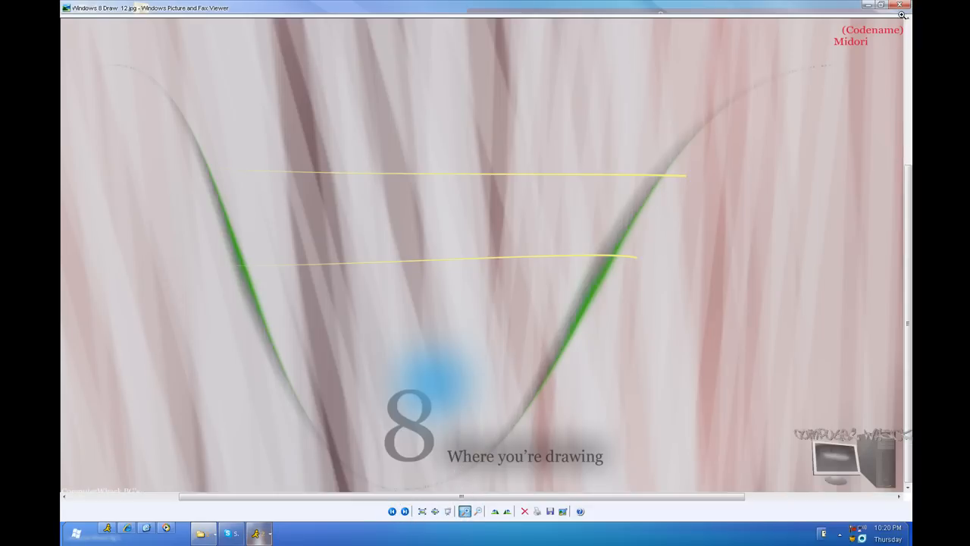
click(901, 14)
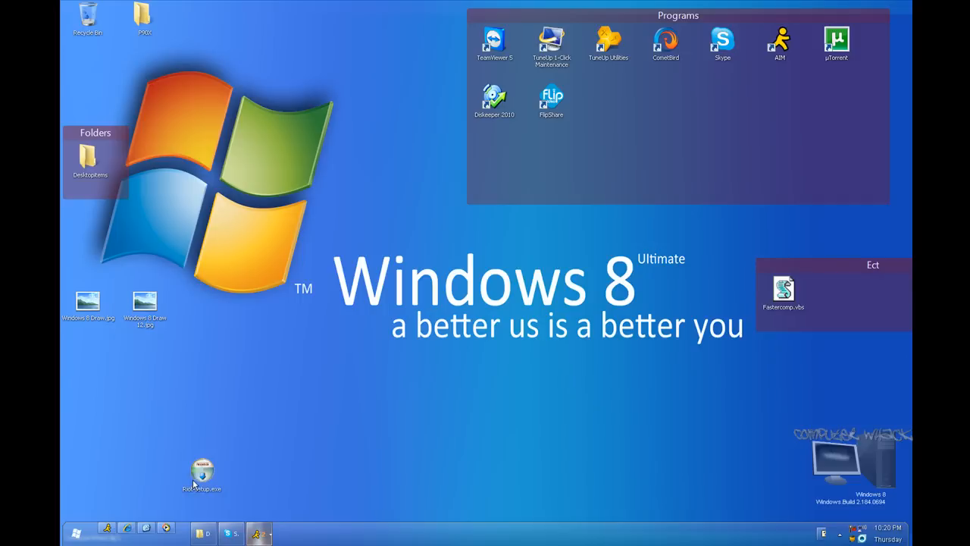
Step: Drag a selection box over the Riot-setup.exe icon on the desktop
drag(201, 468, 430, 469)
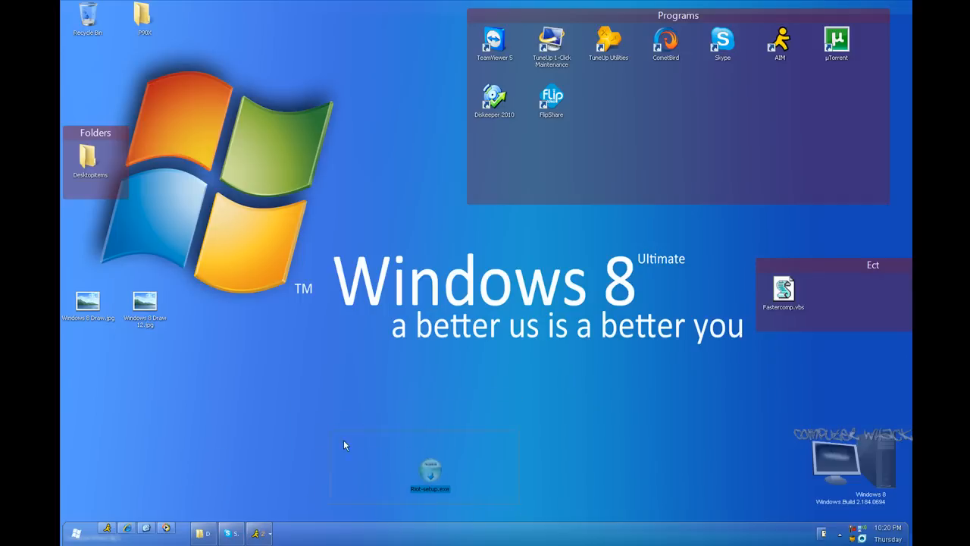